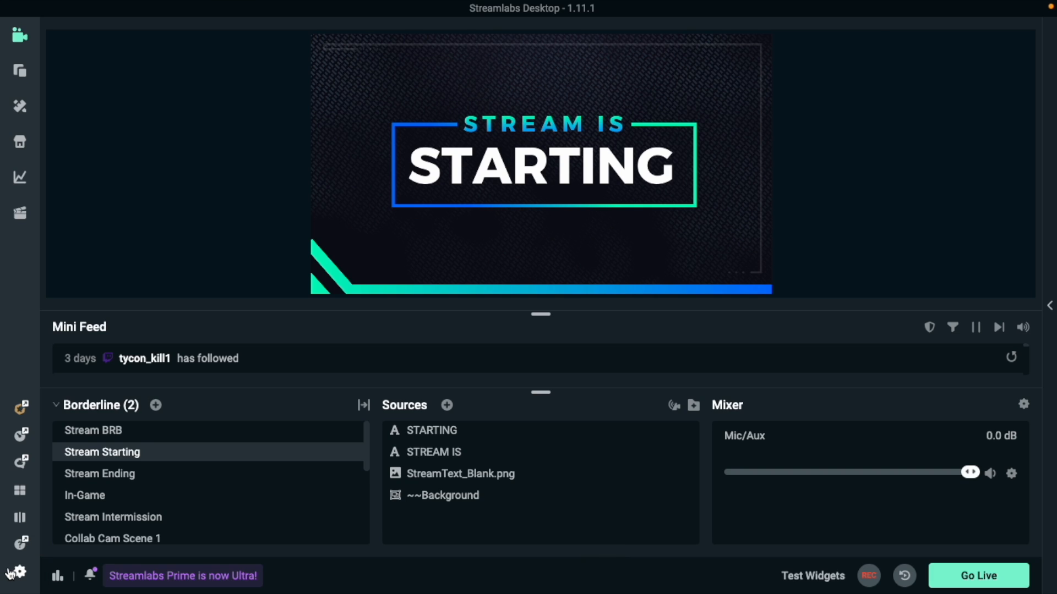
Show the Stream settings page with Twitch already logged in as destination.
click(14, 573)
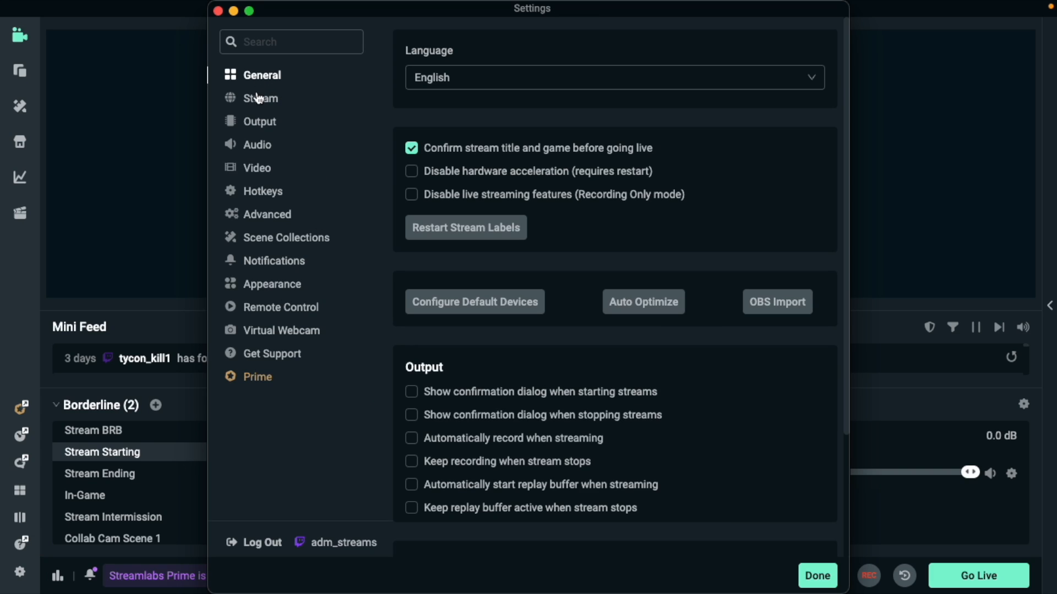
click(259, 98)
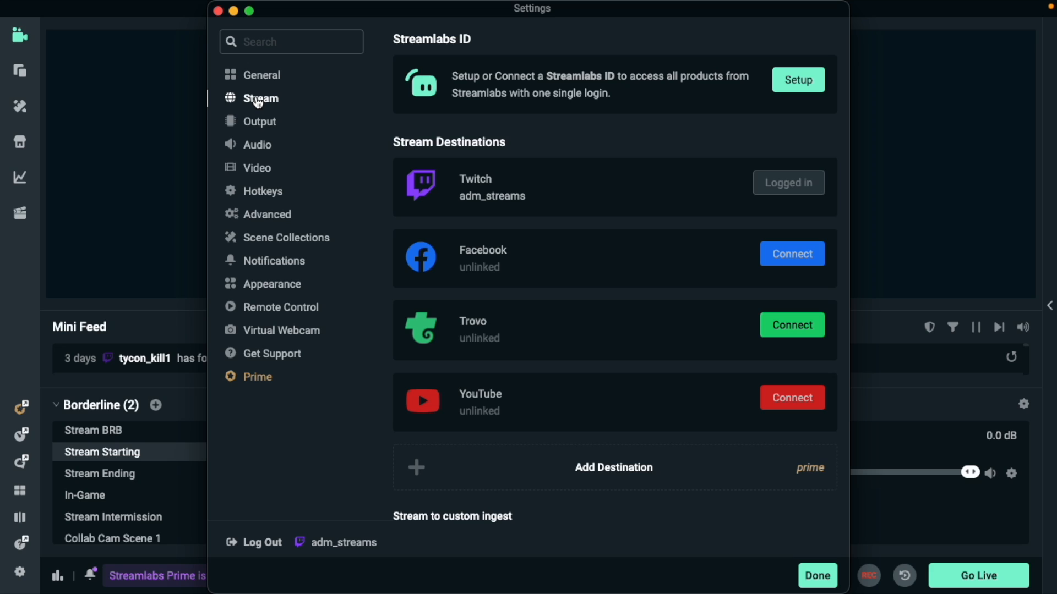
mouse_move(257, 102)
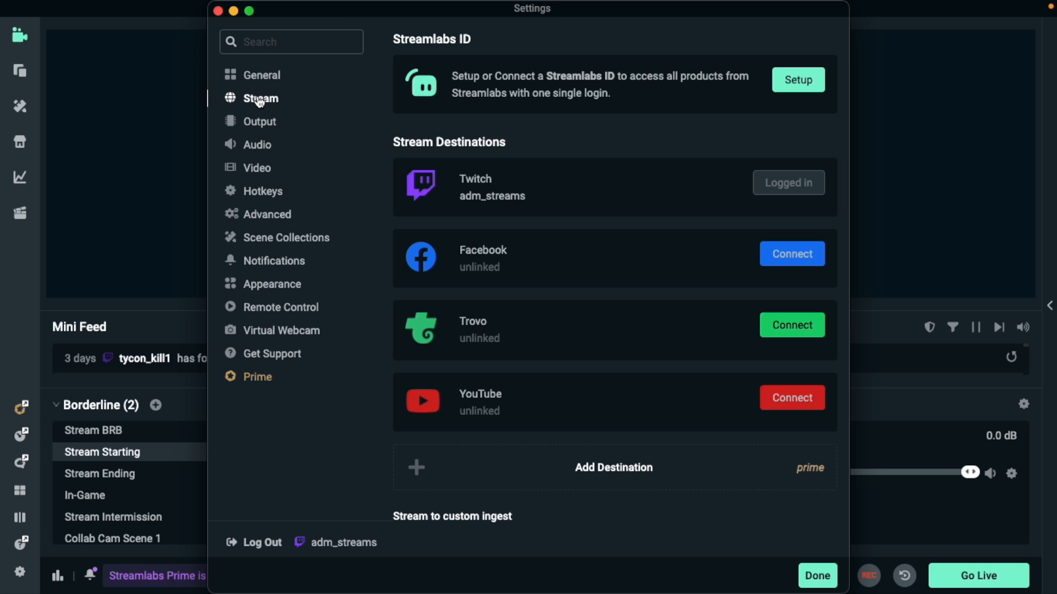
mouse_move(440, 69)
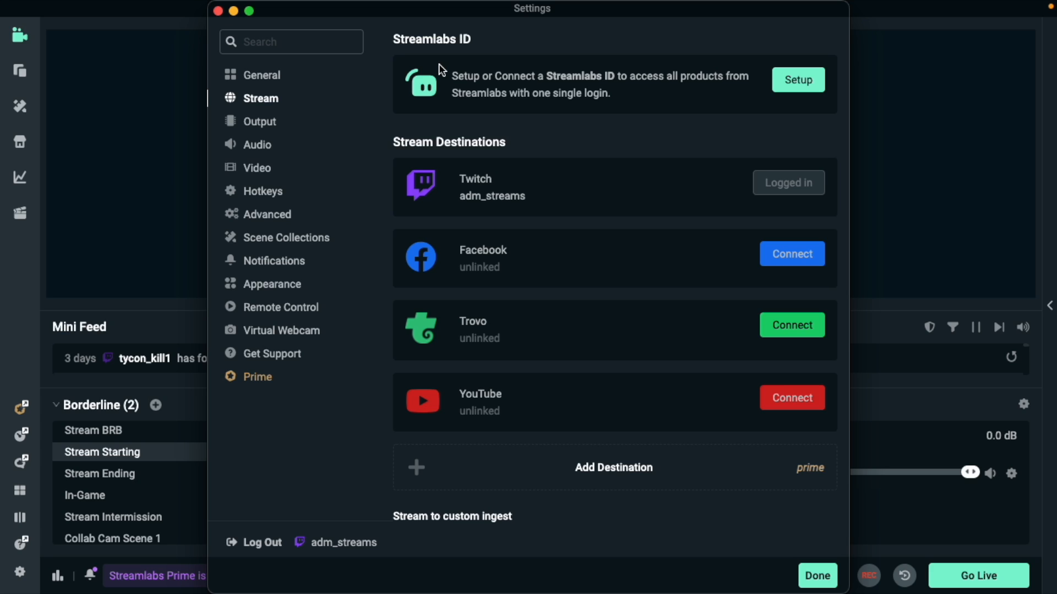
mouse_move(241, 121)
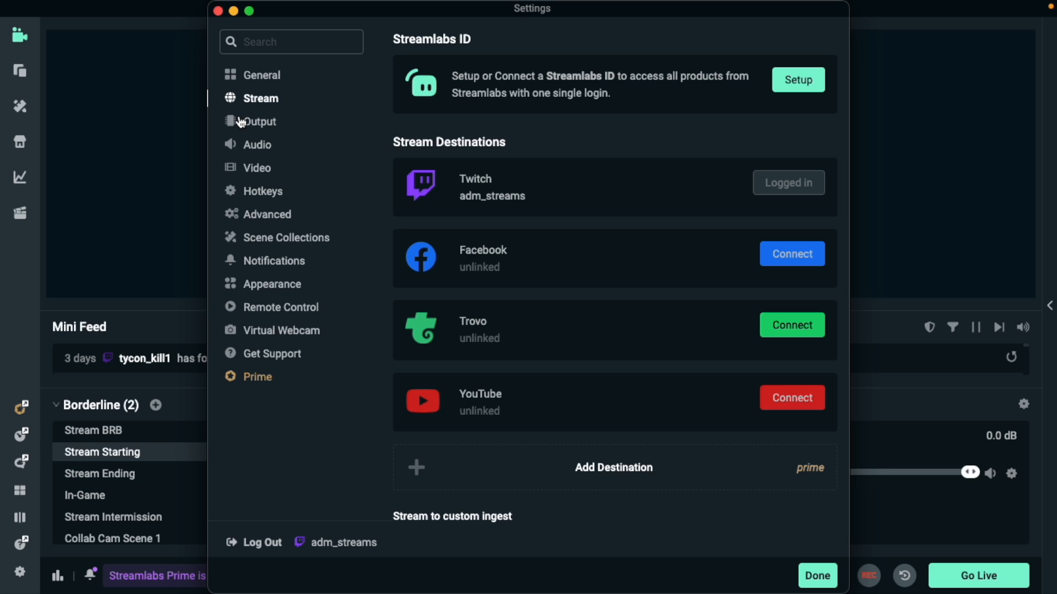
Show the Output settings and list the available streaming encoders.
click(259, 121)
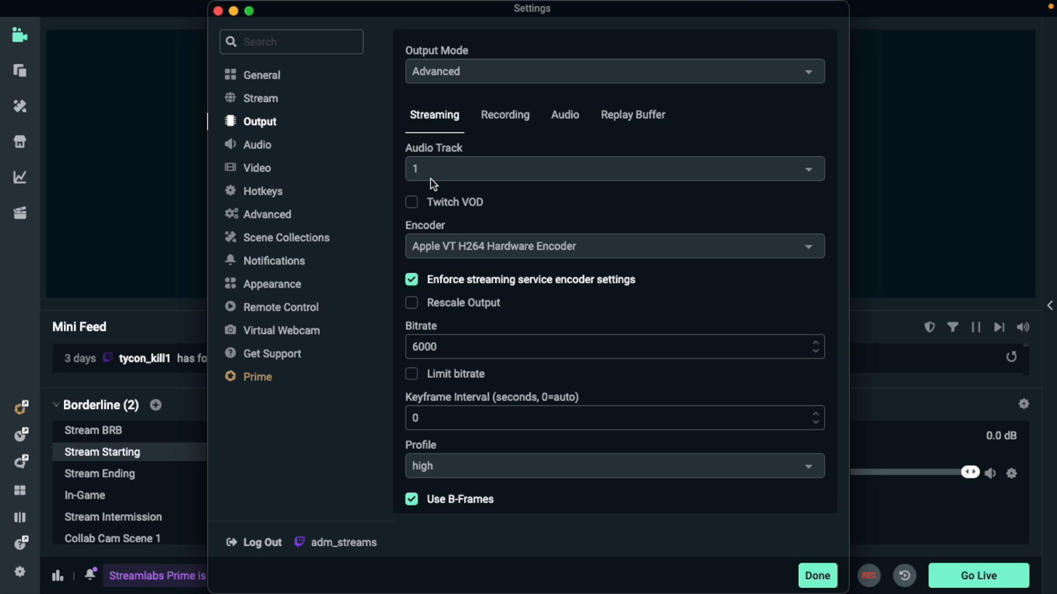
mouse_move(432, 182)
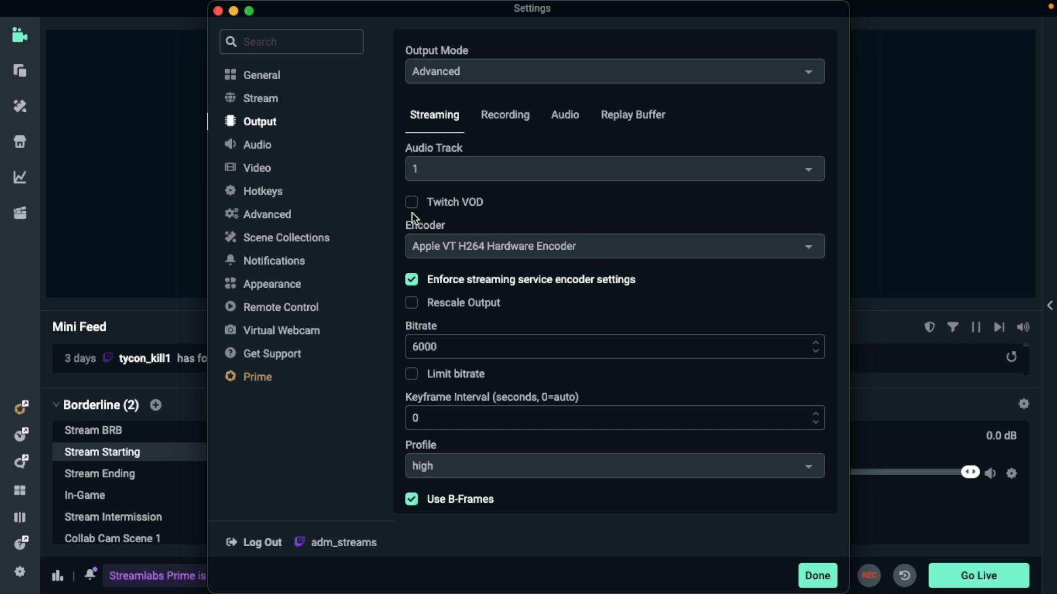
mouse_move(437, 205)
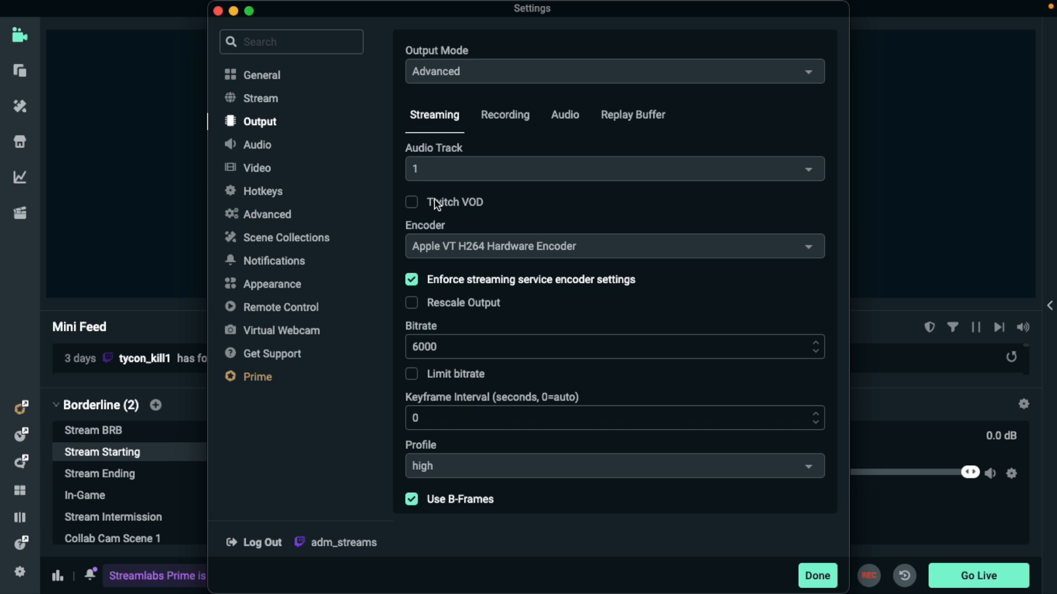
mouse_move(506, 253)
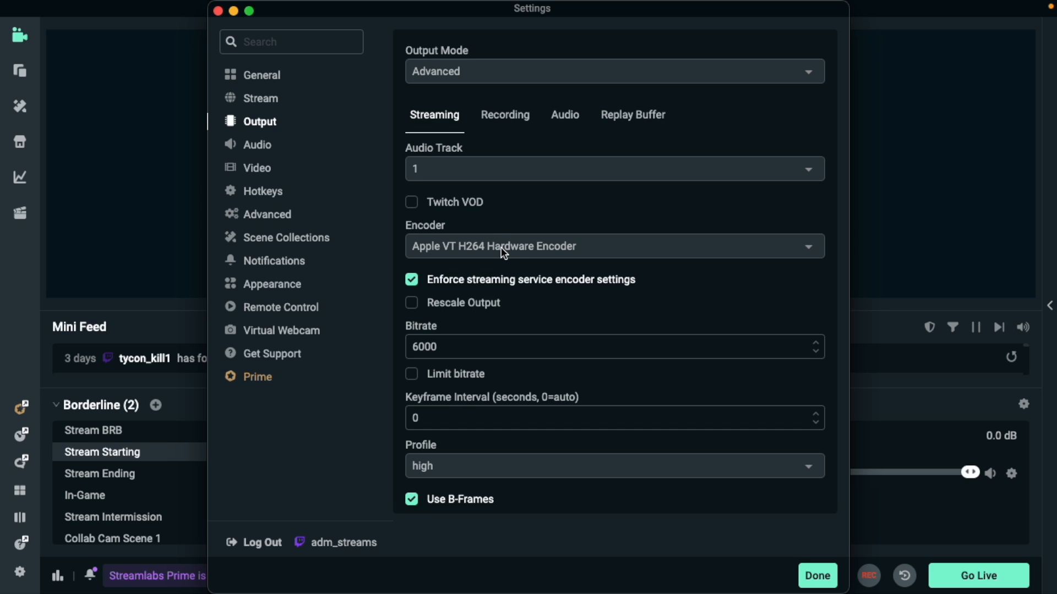
click(612, 245)
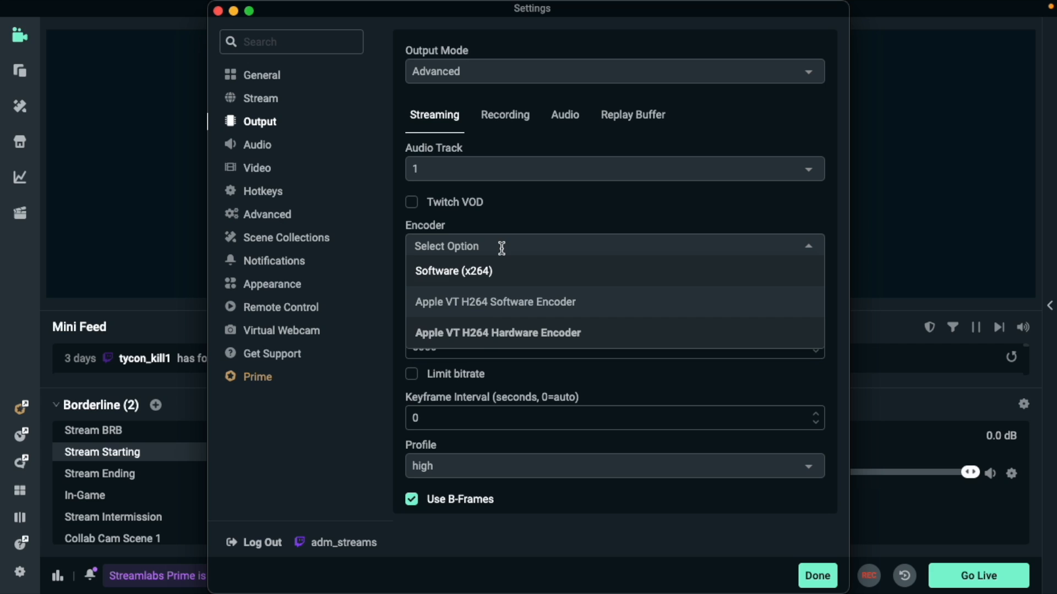
Use the Apple VT H264 Hardware Encoder with service settings enforced and high profile.
click(496, 332)
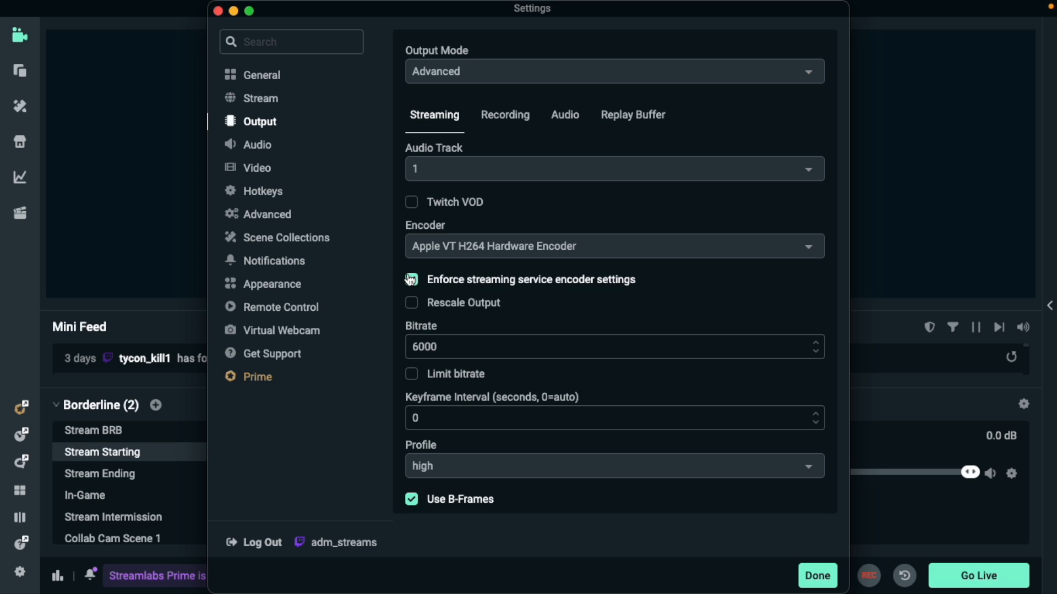
click(411, 278)
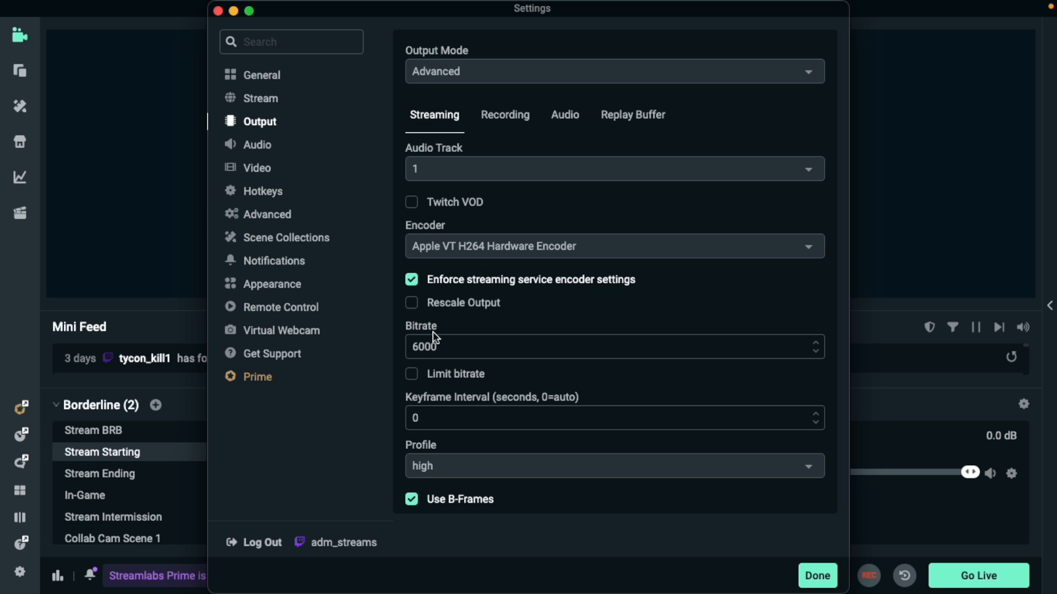
mouse_move(464, 356)
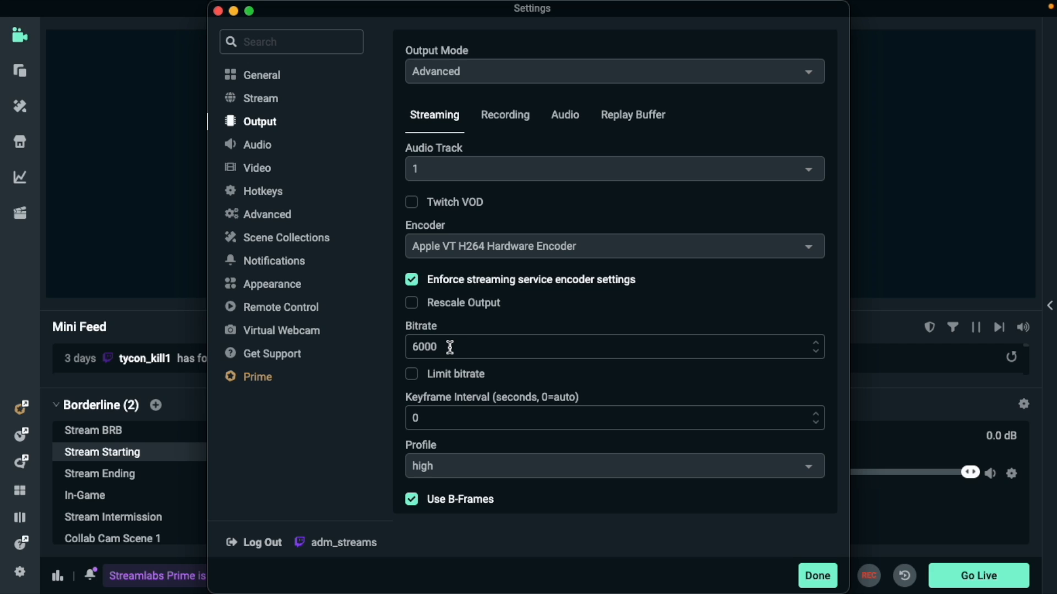
mouse_move(446, 405)
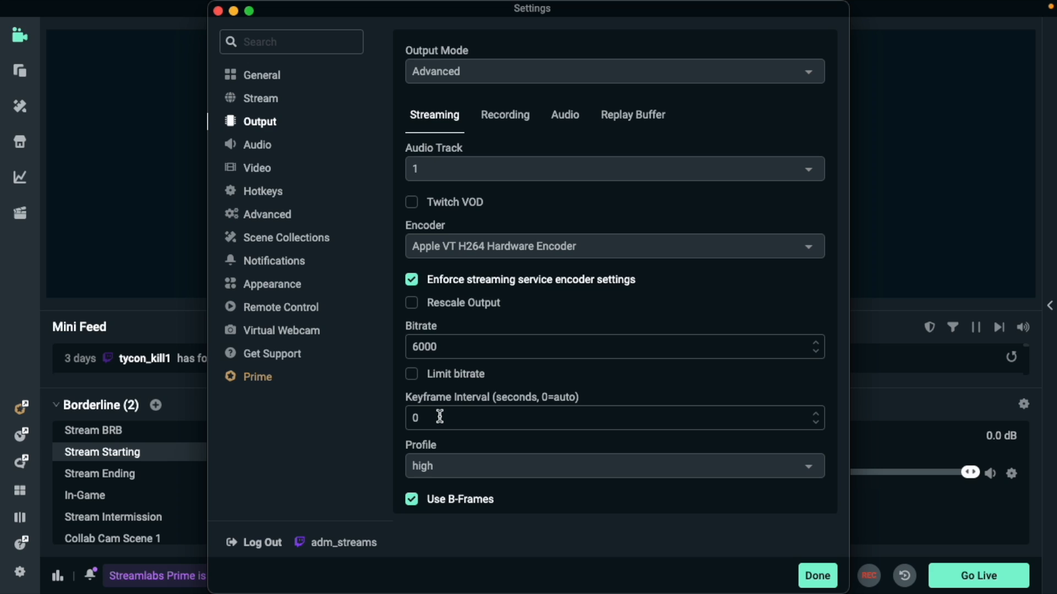
mouse_move(441, 445)
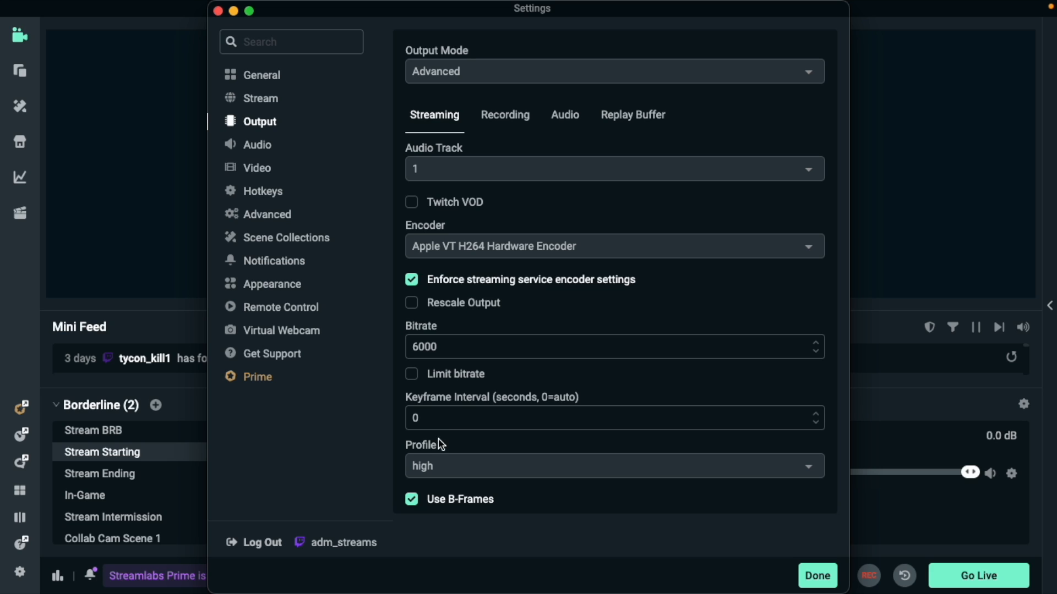
click(612, 466)
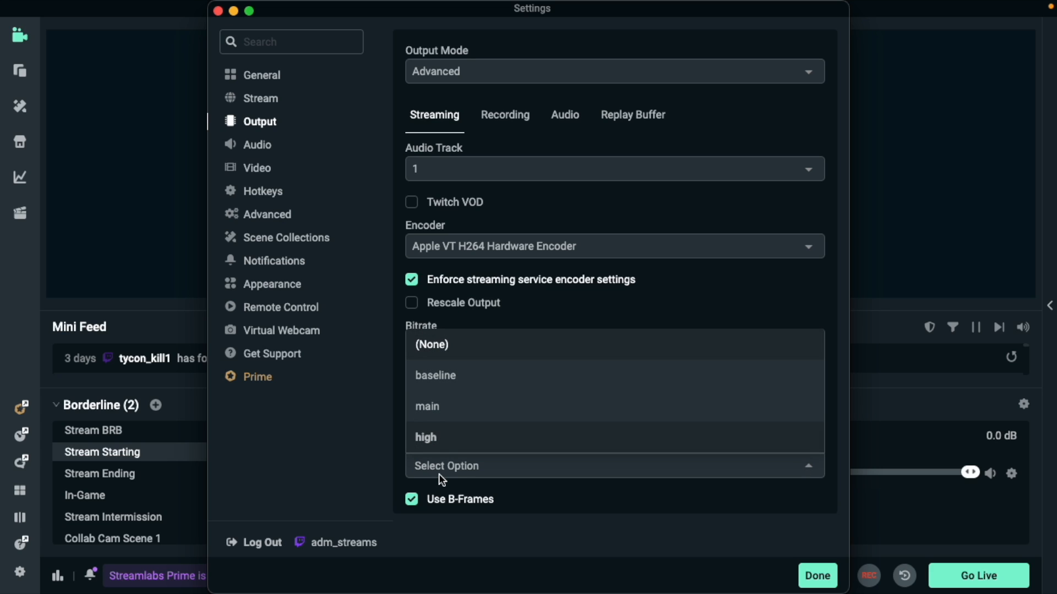
click(425, 437)
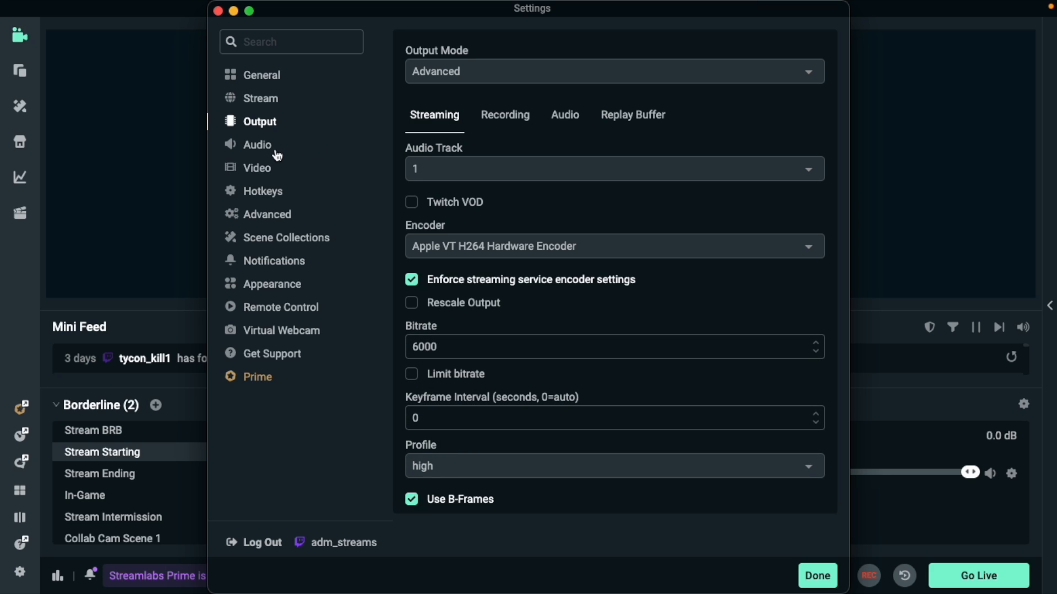
Show the Recording output settings and browse for the Downloads recording folder.
click(504, 114)
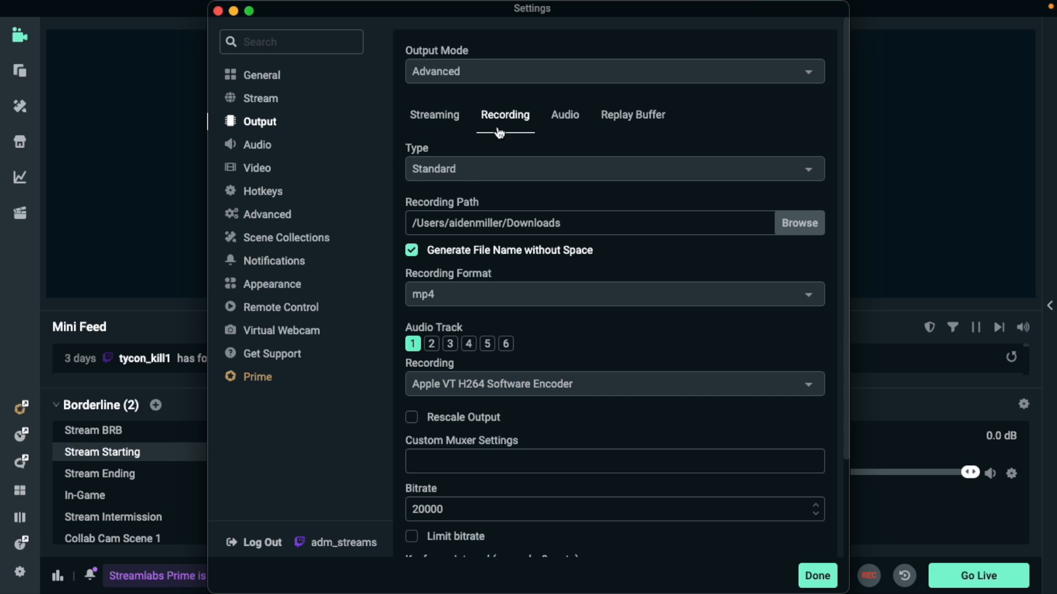
mouse_move(472, 181)
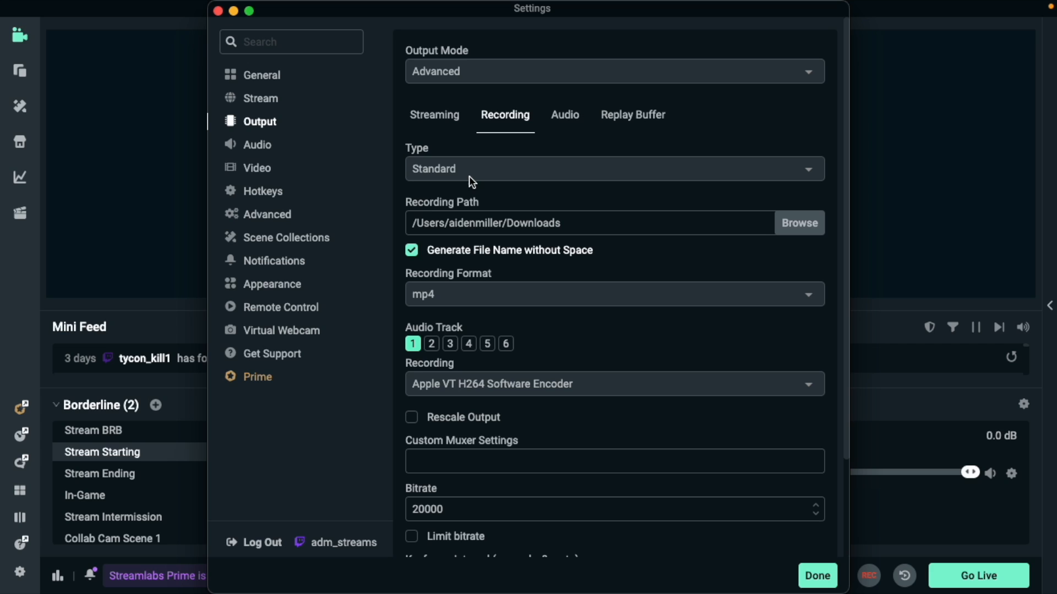
mouse_move(481, 210)
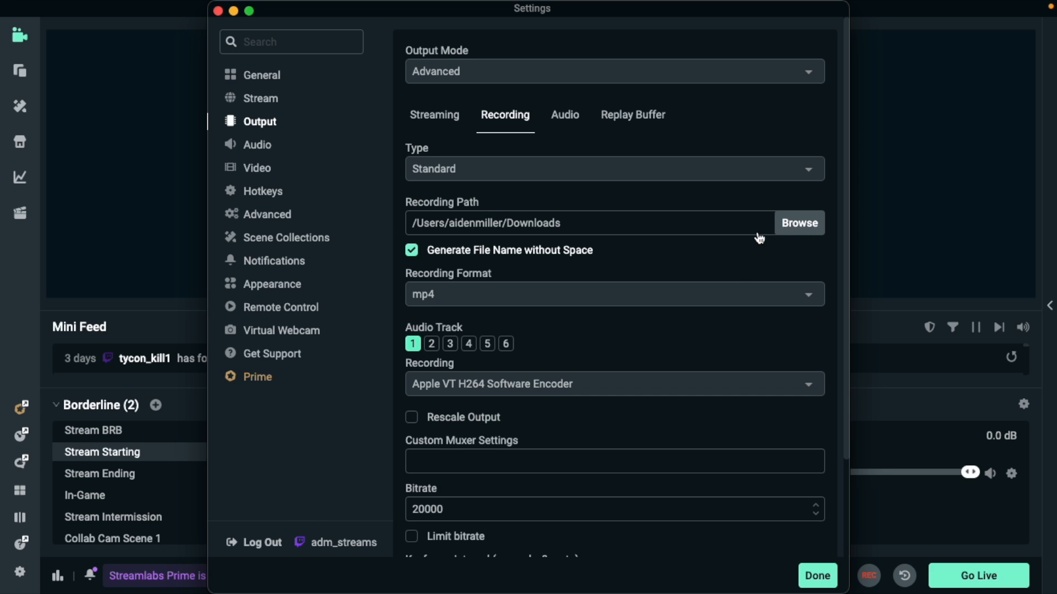
click(799, 223)
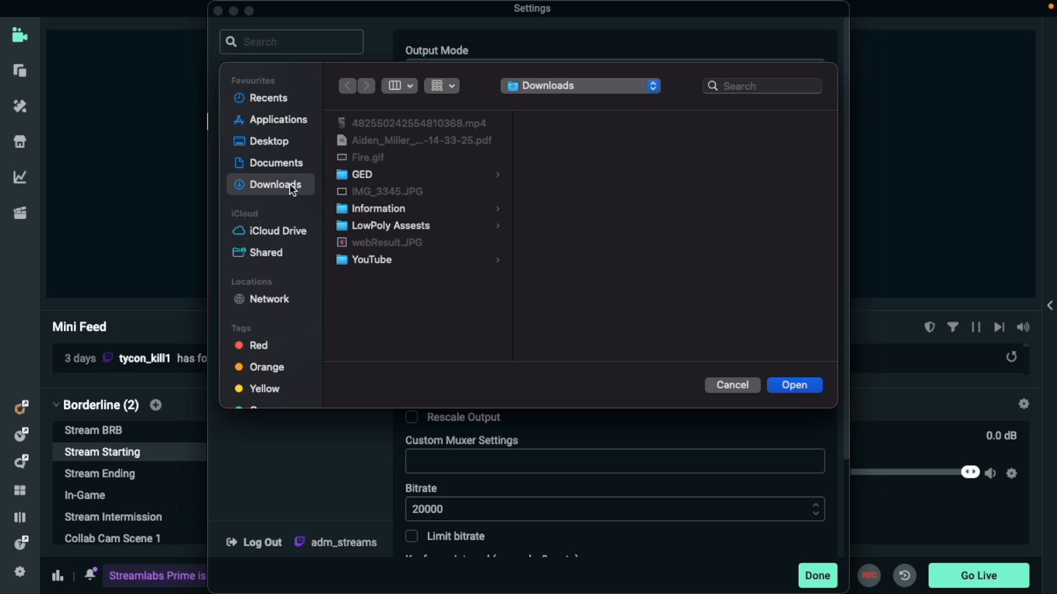
mouse_move(436, 215)
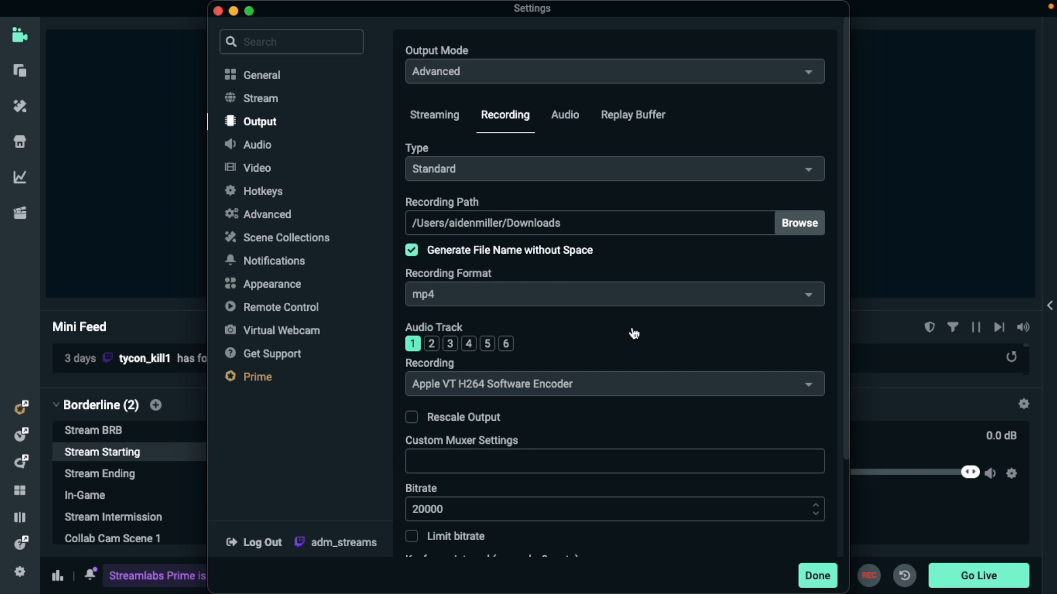
Scroll through the recording settings showing Apple VT encoder, 20000 bitrate and high profile.
scroll(down, 3)
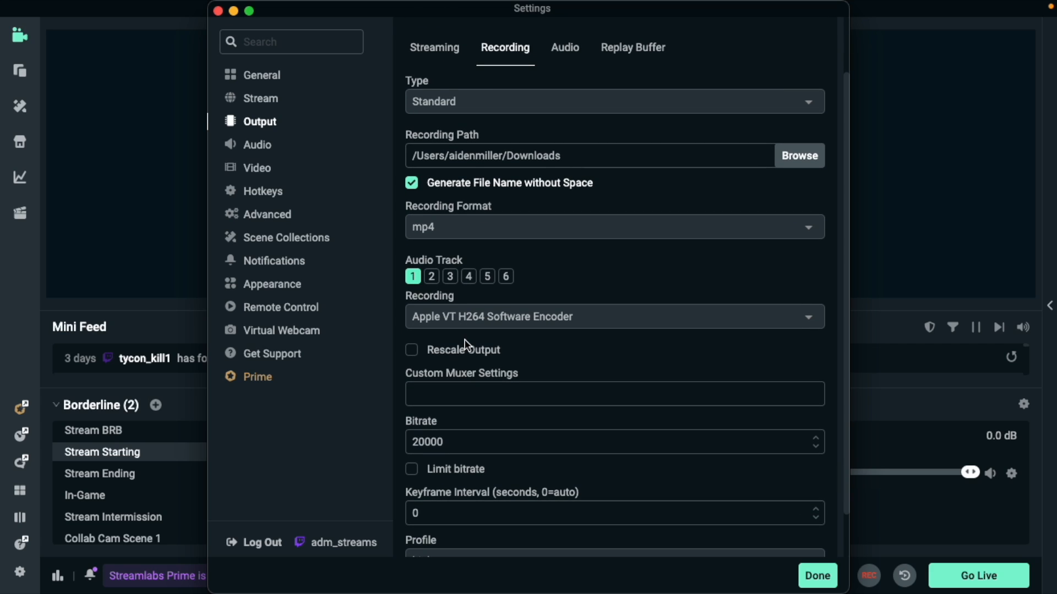
mouse_move(467, 323)
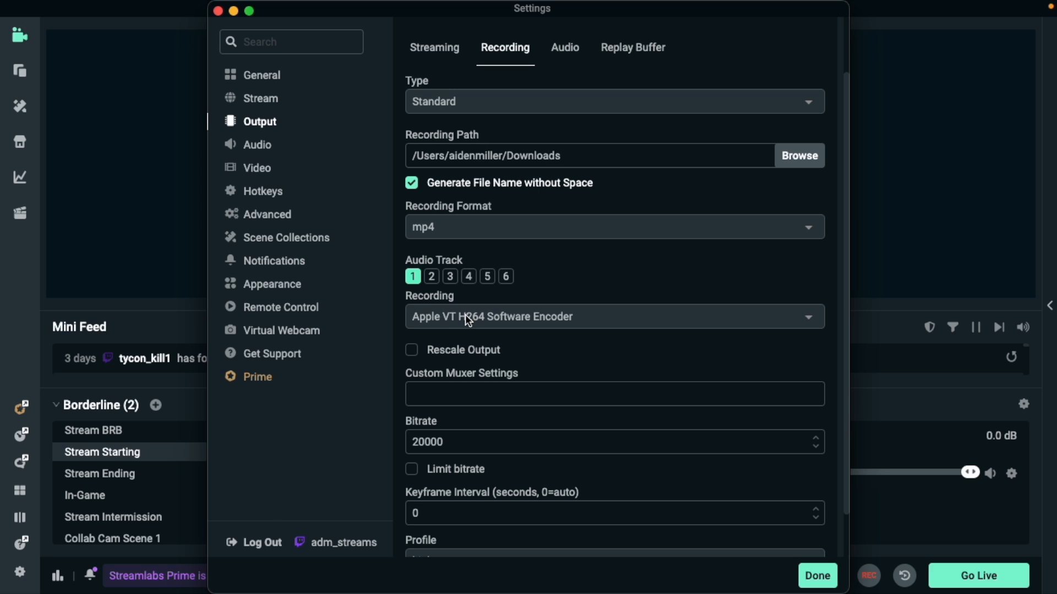
scroll(down, 3)
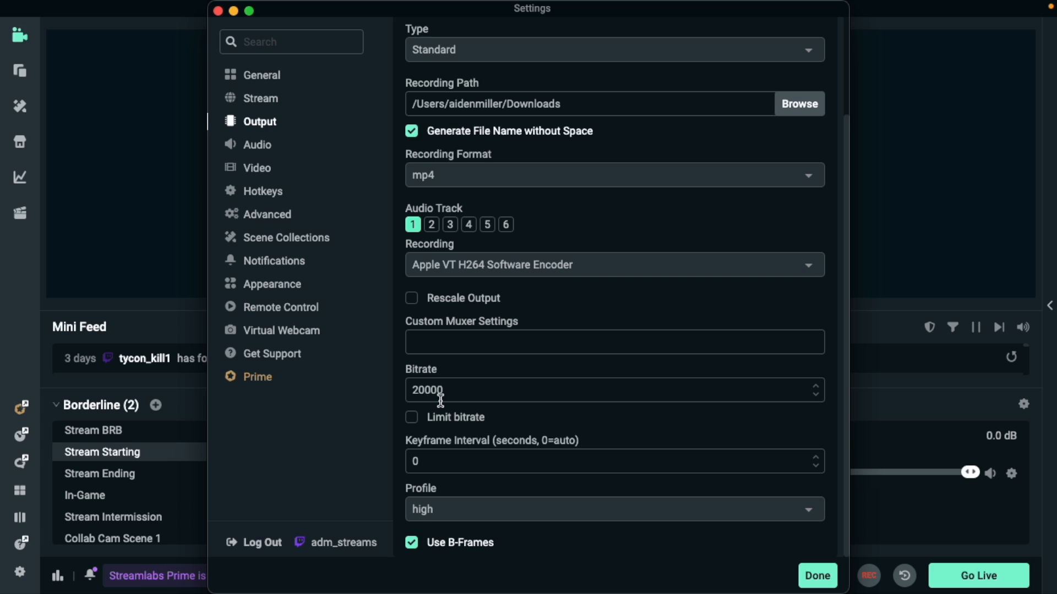
mouse_move(433, 409)
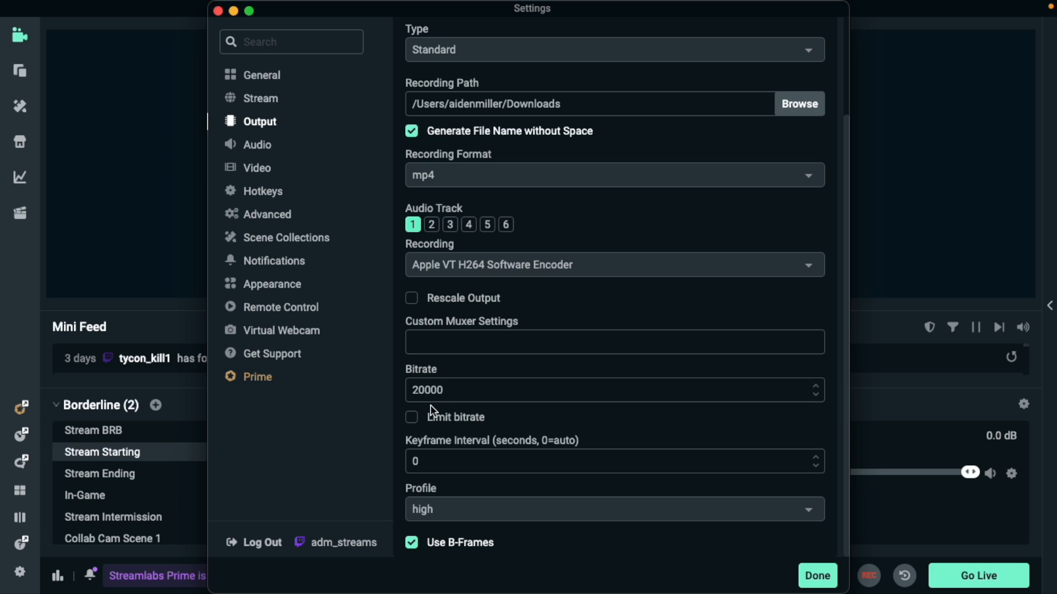
mouse_move(472, 449)
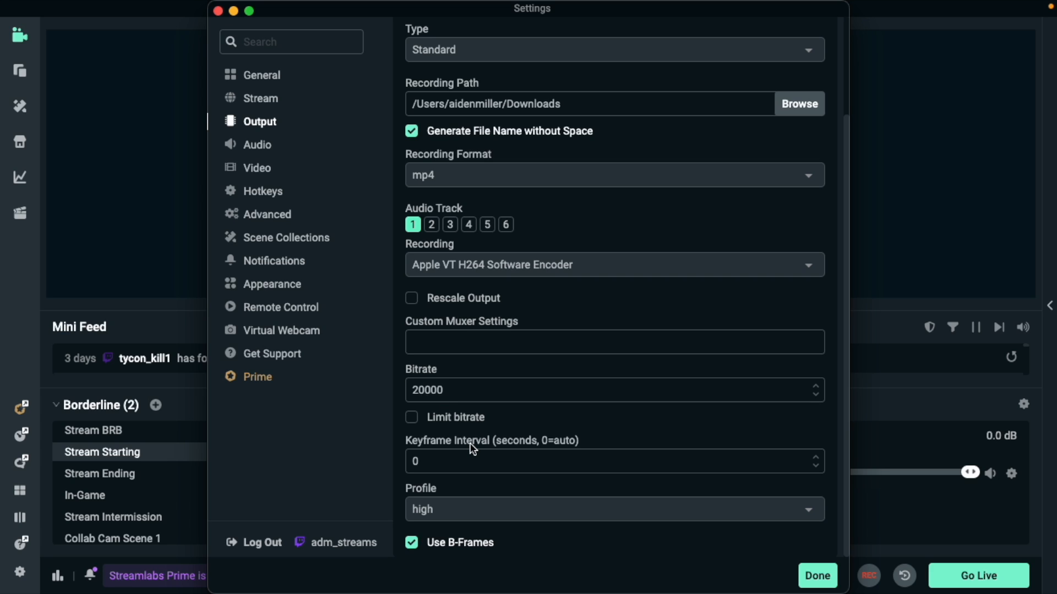
mouse_move(619, 391)
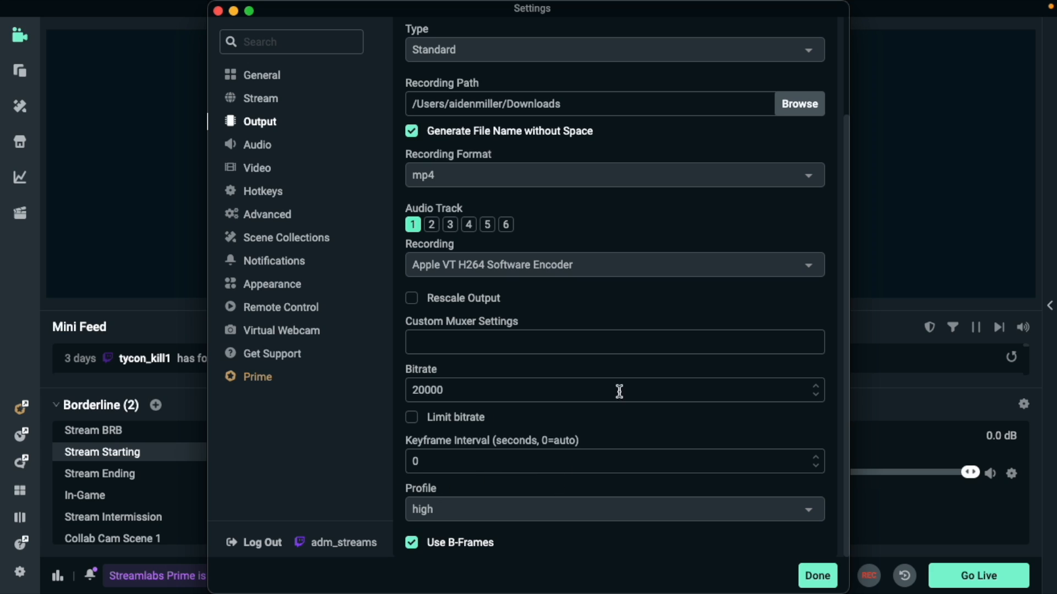
mouse_move(519, 518)
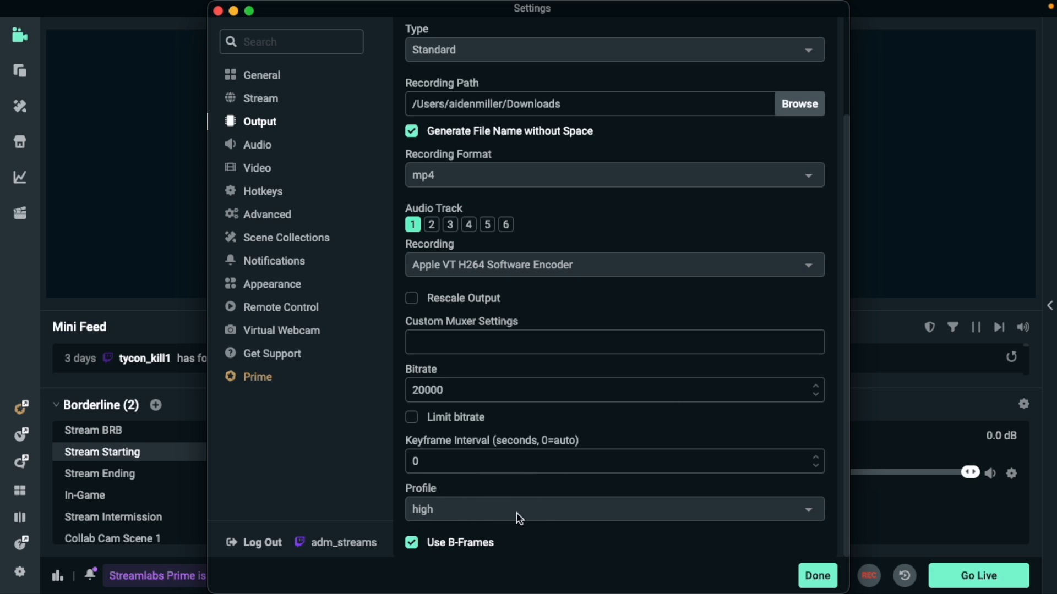
mouse_move(259, 167)
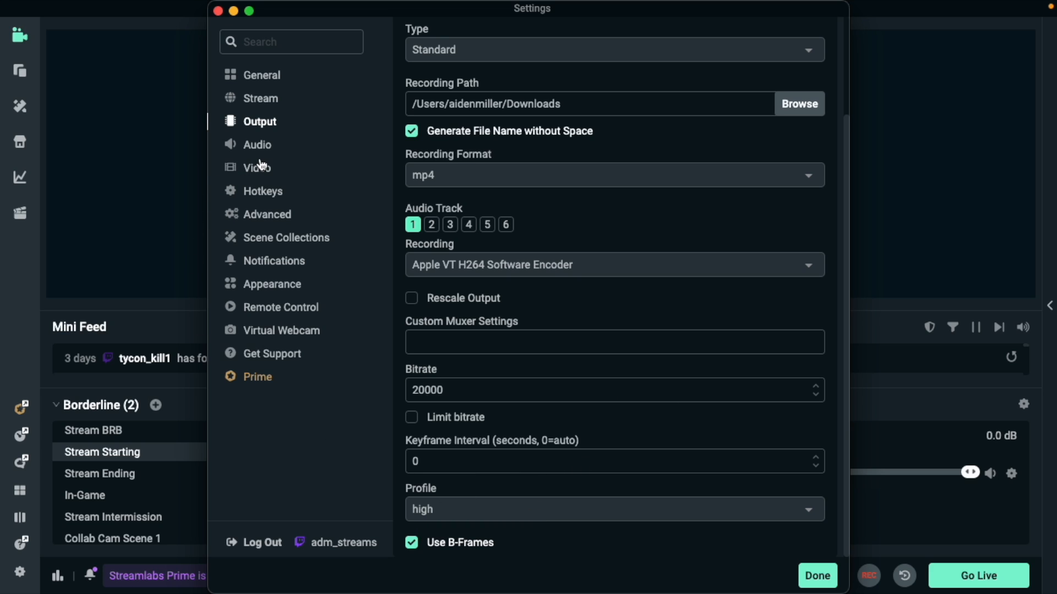
In Video settings, set base canvas resolution to 1920x1080 and list output resolutions.
click(256, 168)
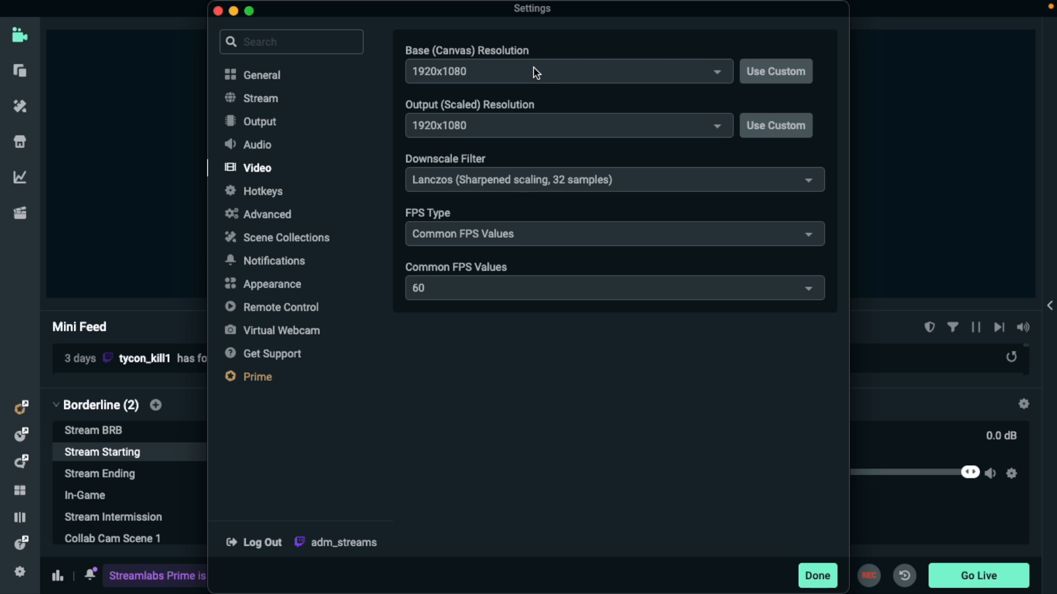
mouse_move(506, 84)
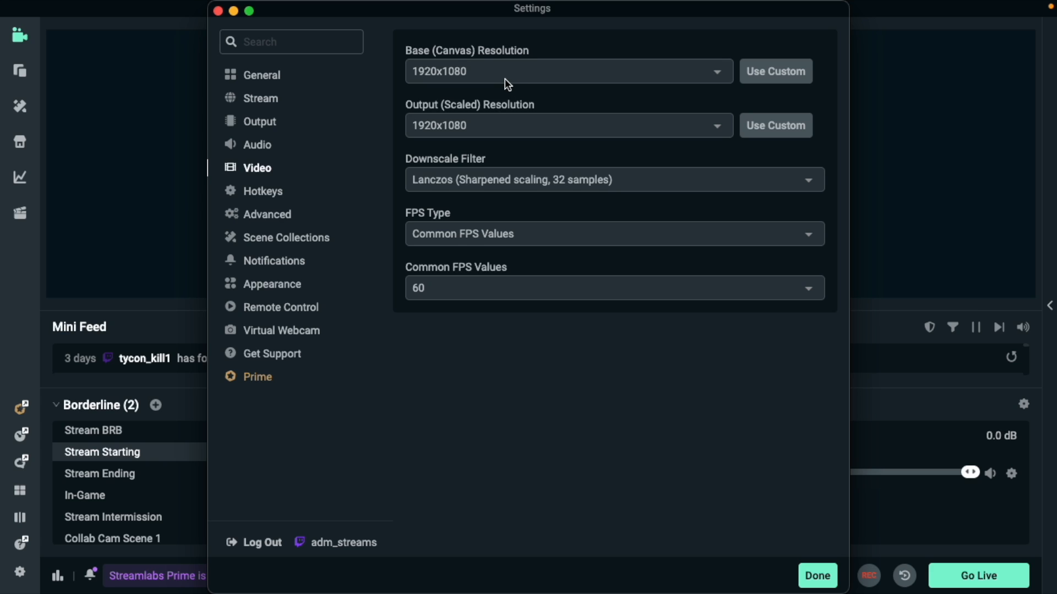
click(568, 70)
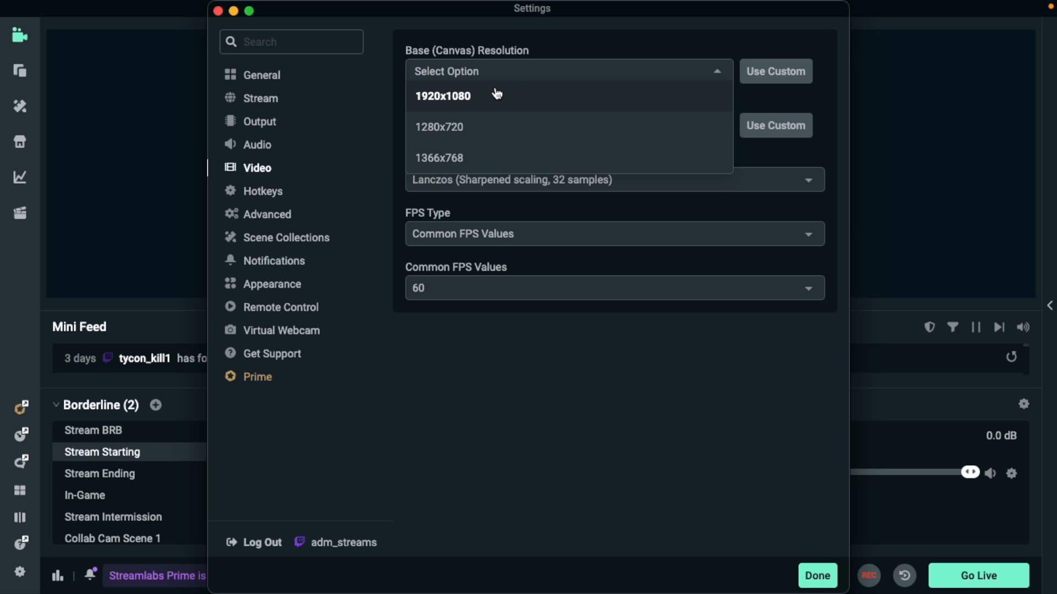
mouse_move(489, 95)
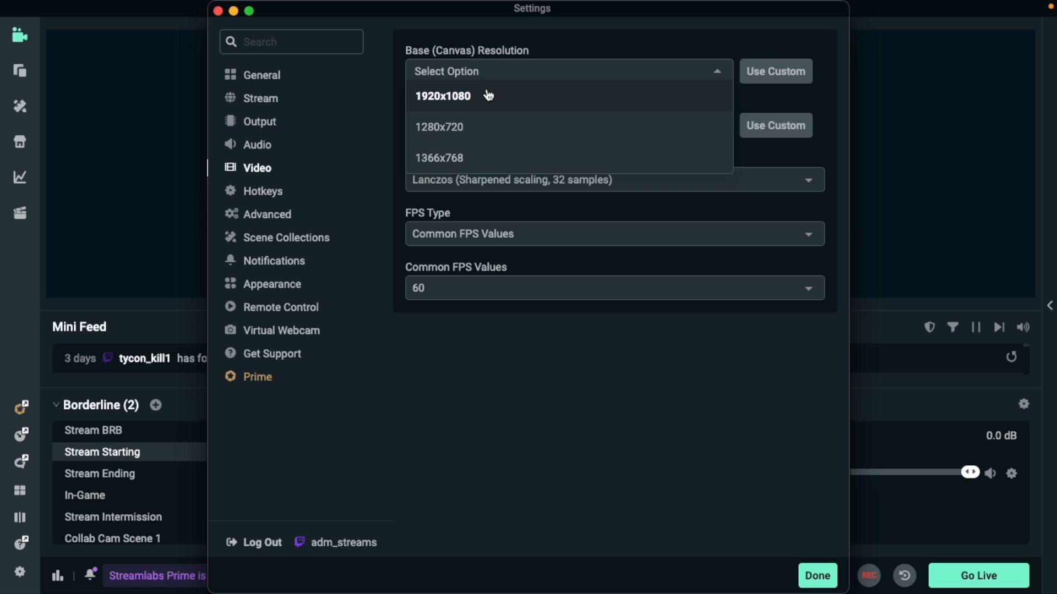
mouse_move(475, 128)
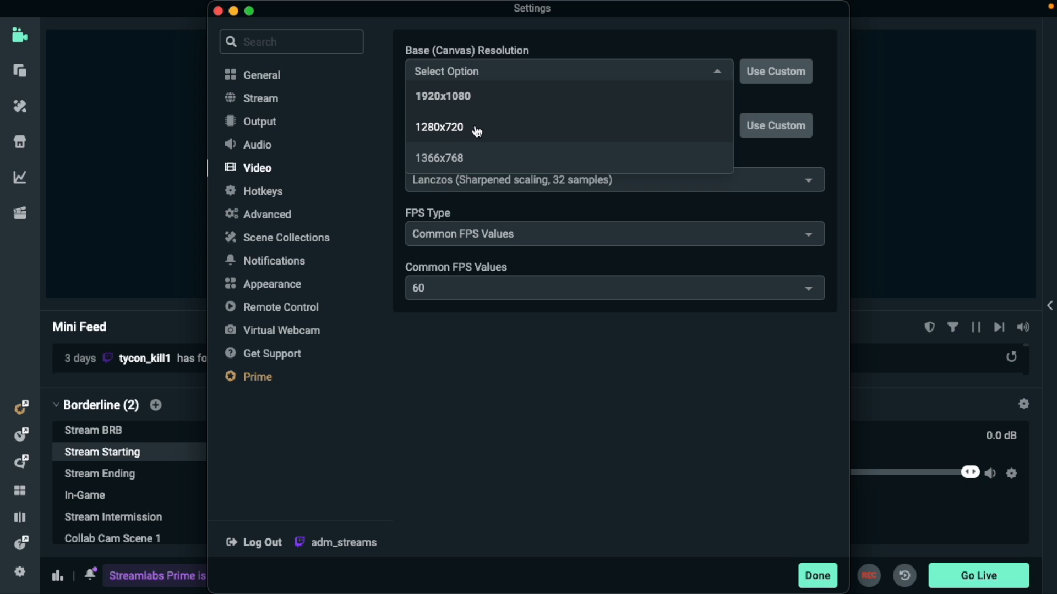
click(442, 96)
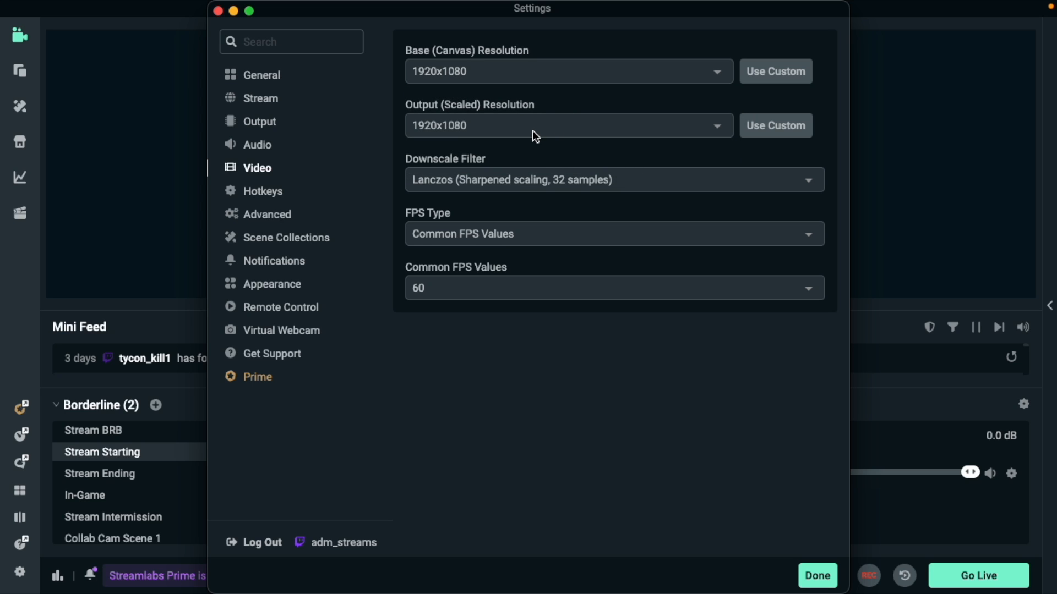
click(568, 124)
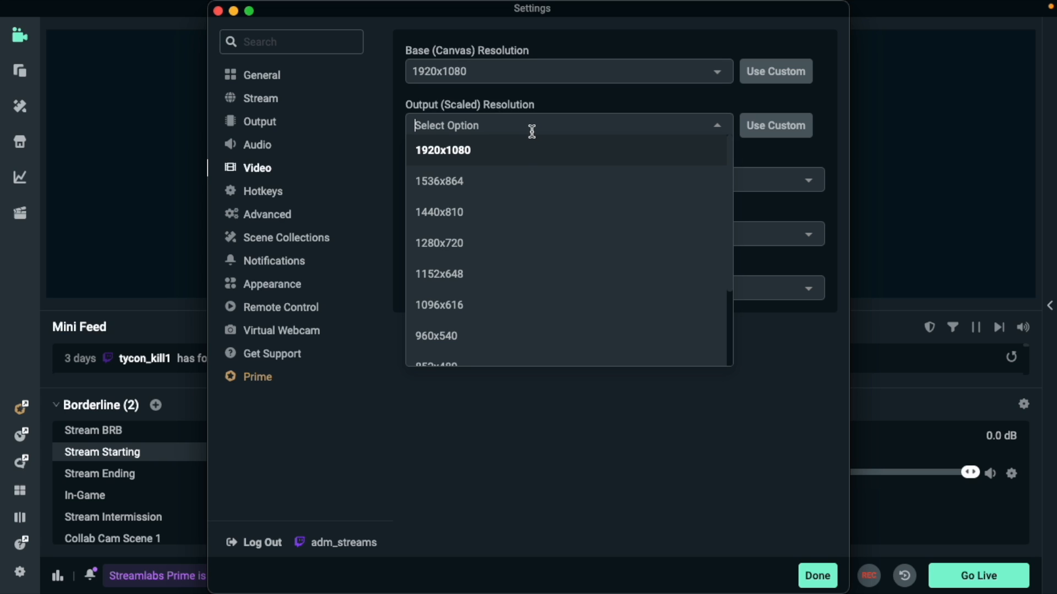
Keep output resolution at 1920x1080, briefly viewing custom width/height before returning to presets.
click(443, 150)
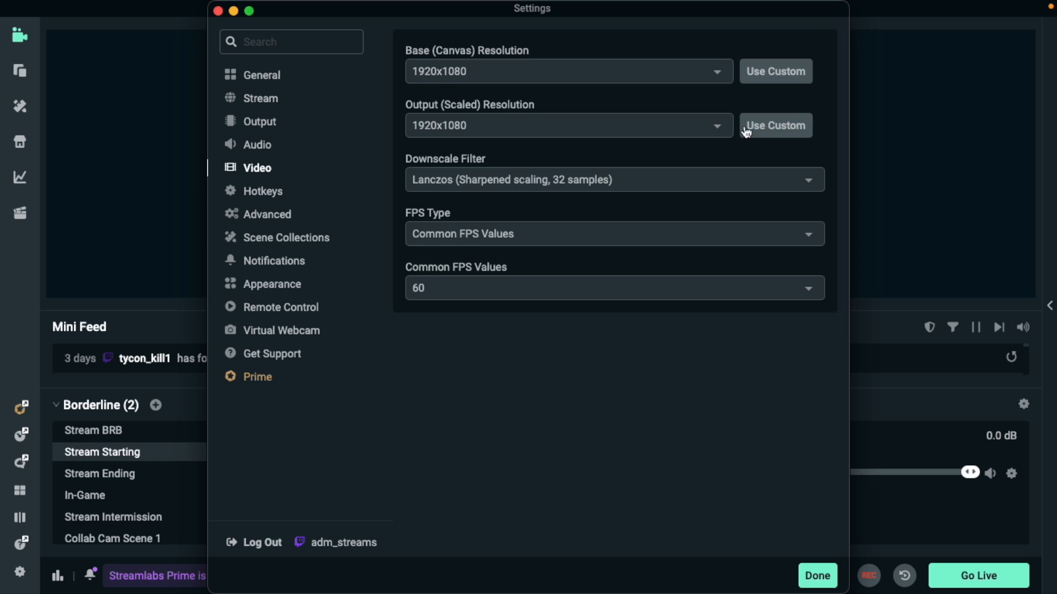
click(775, 125)
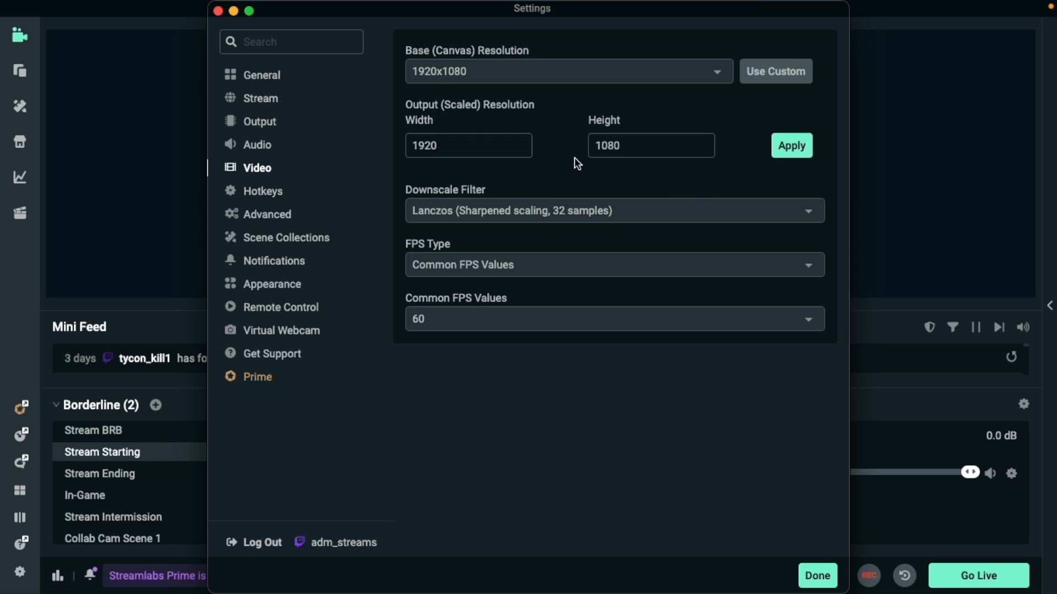
click(790, 146)
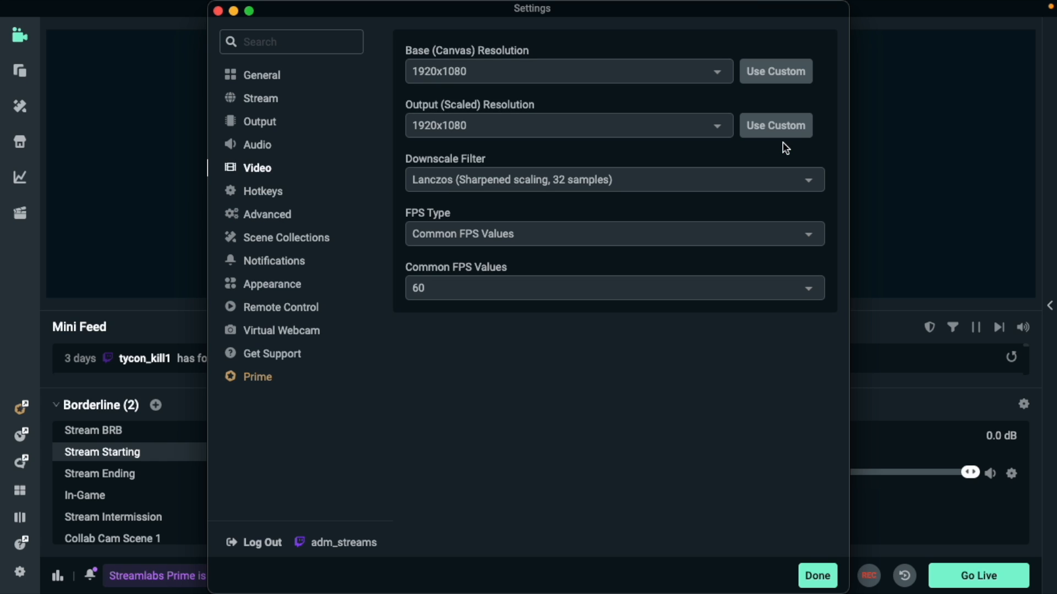
mouse_move(780, 149)
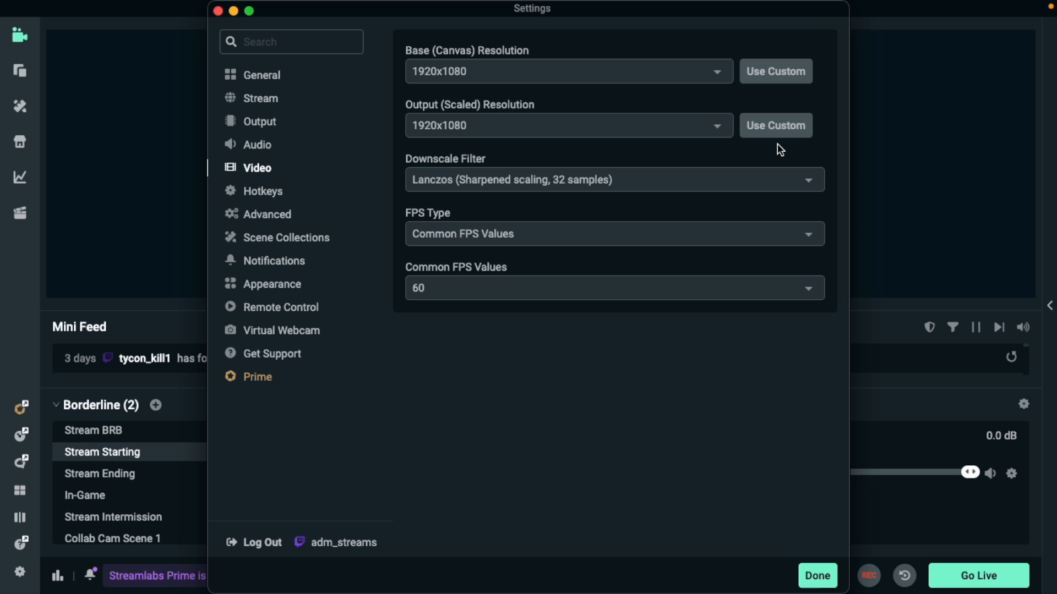
mouse_move(484, 175)
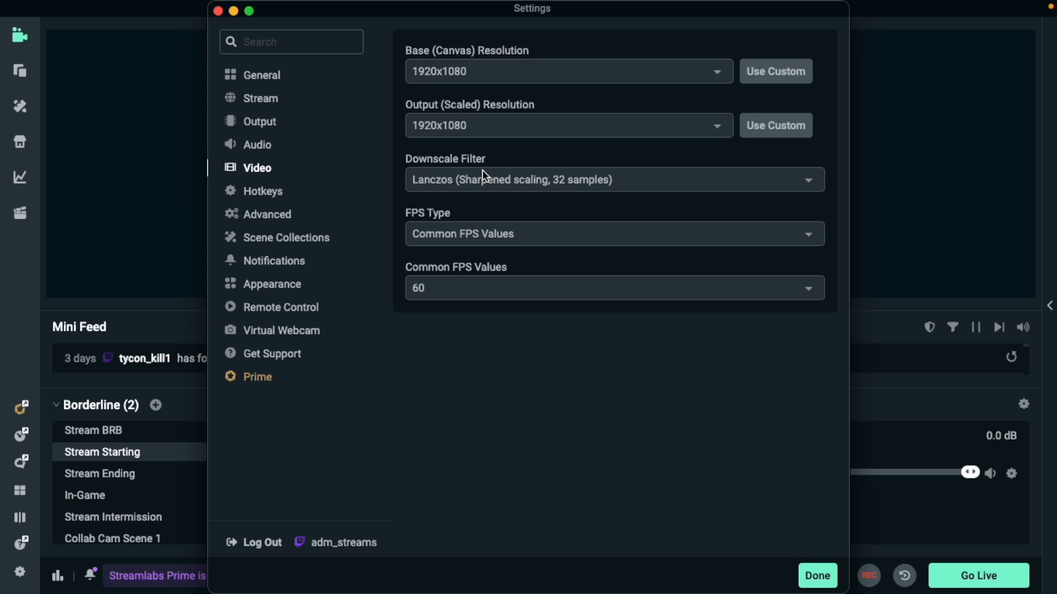
Set the downscale filter to Lanczos (sharpened scaling, 32 samples).
click(612, 179)
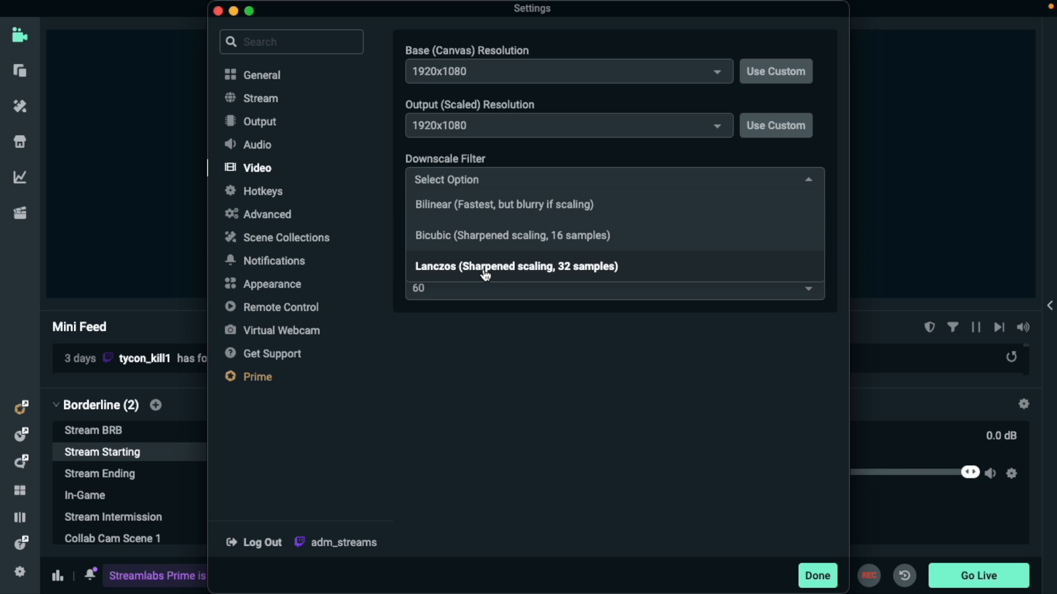
mouse_move(484, 276)
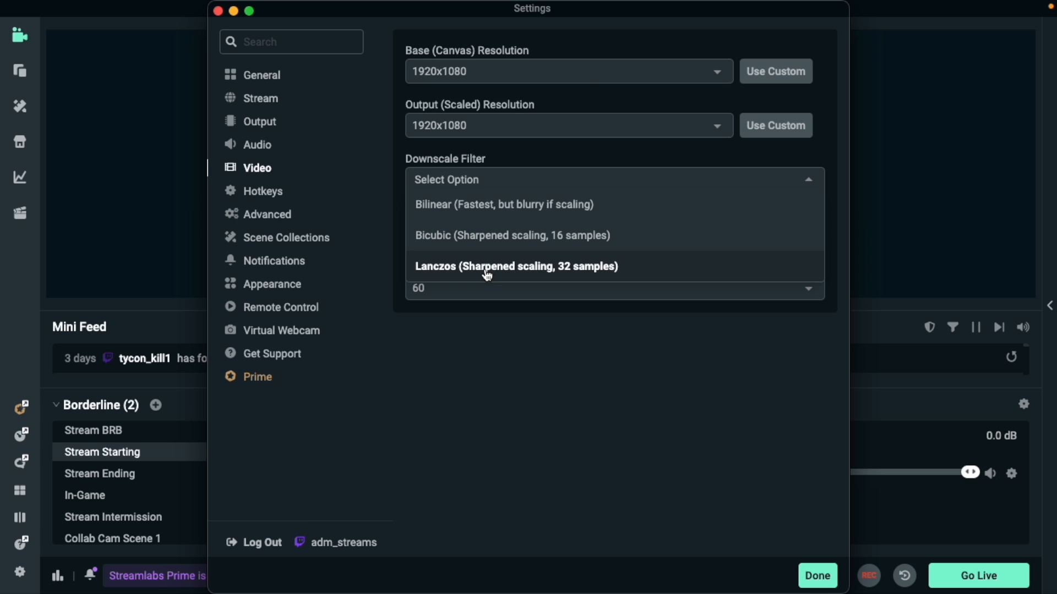
mouse_move(444, 207)
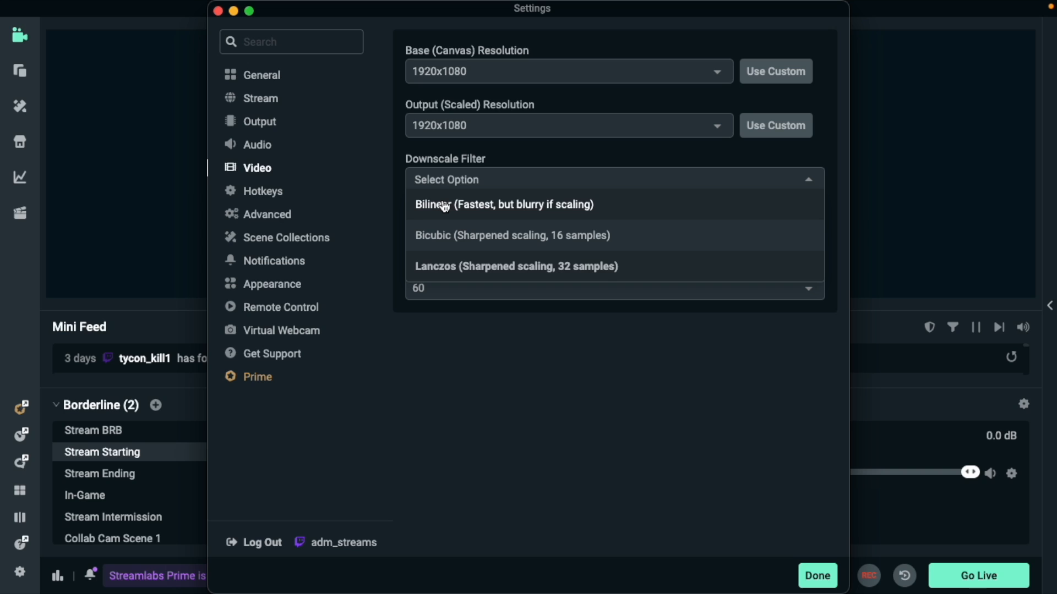
mouse_move(485, 236)
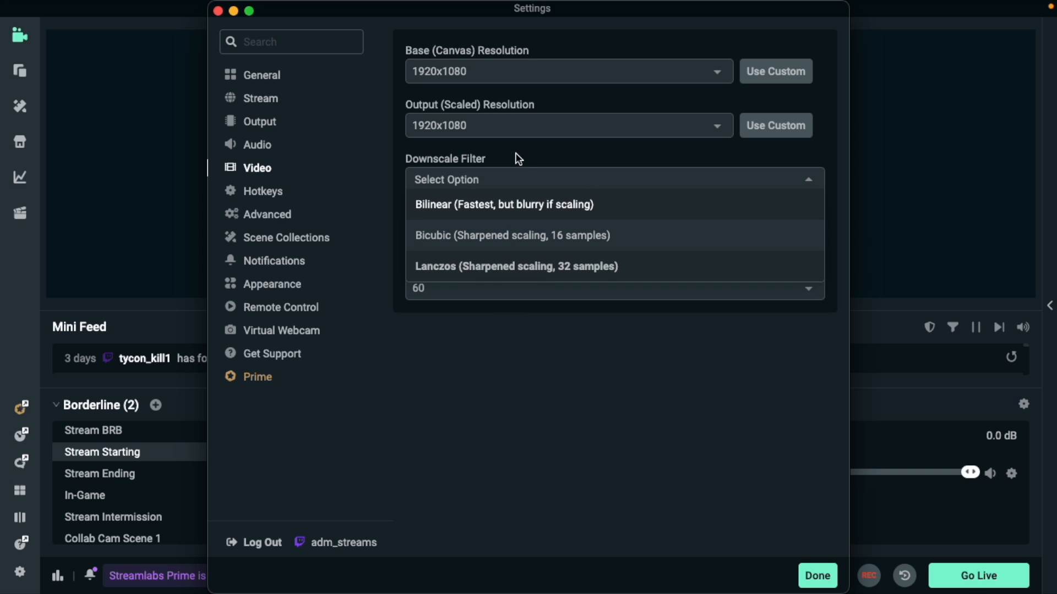
click(516, 265)
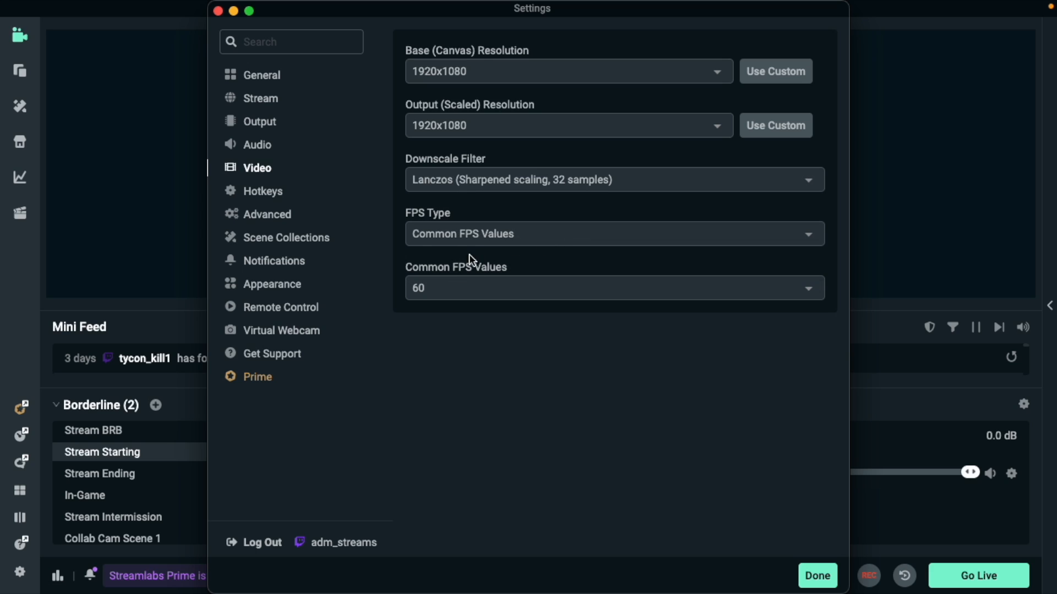
mouse_move(491, 331)
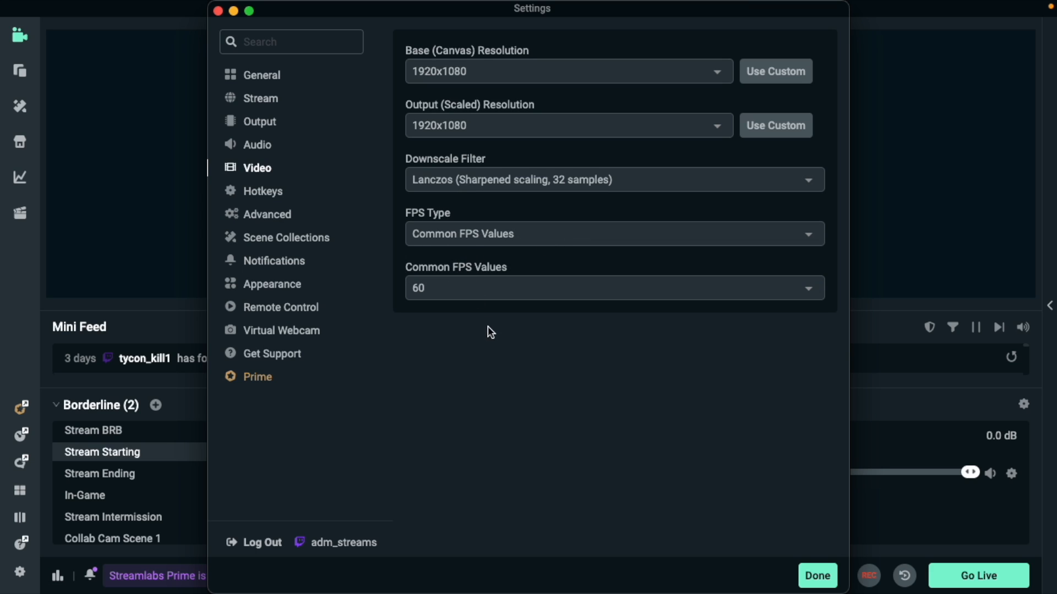
mouse_move(520, 287)
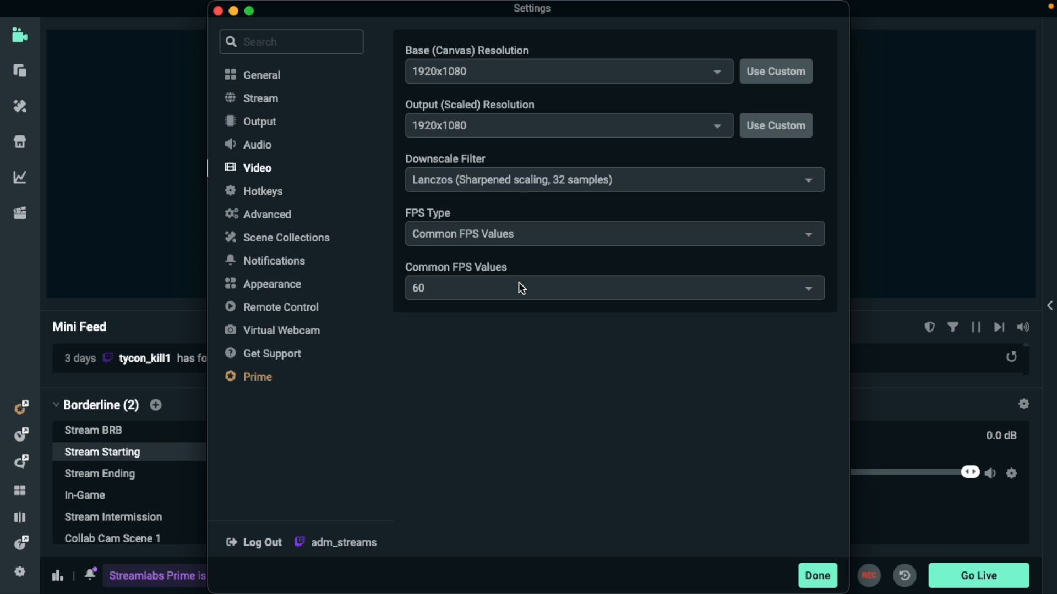
Set the frame rate to 60 FPS and close Settings with Done.
click(612, 287)
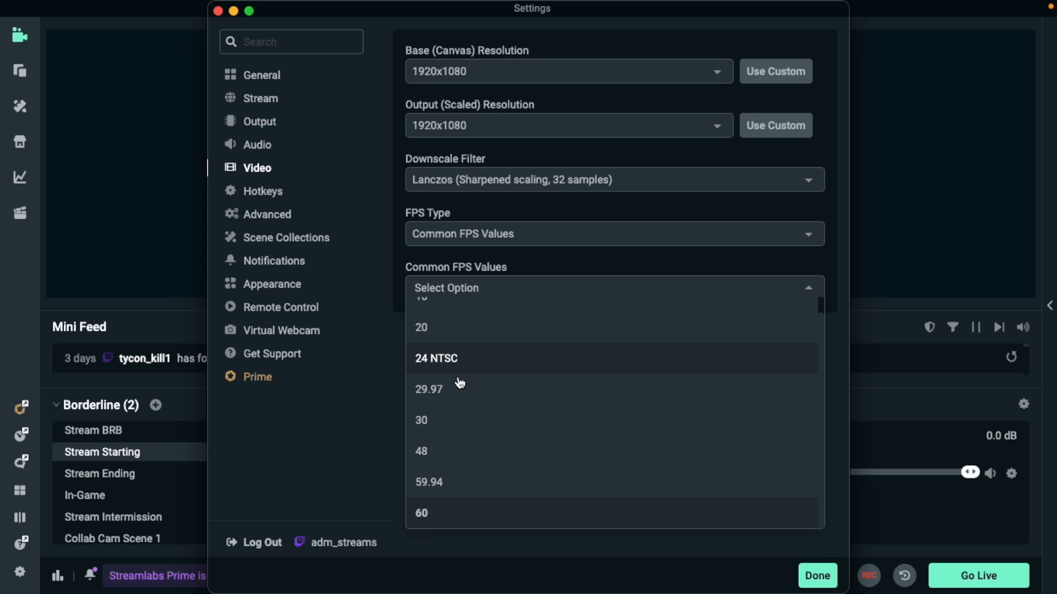
mouse_move(423, 419)
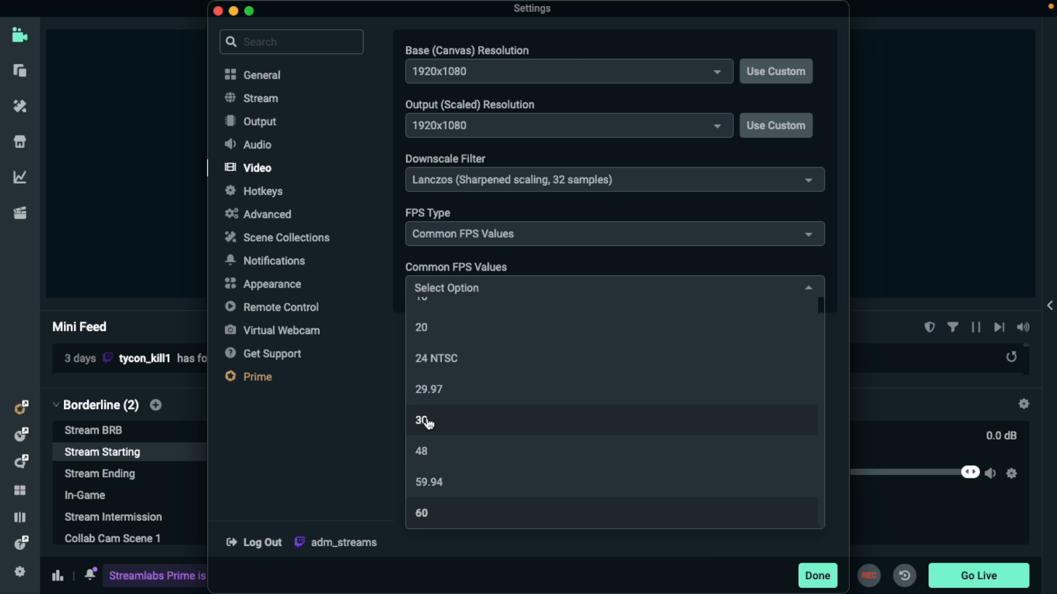
mouse_move(480, 446)
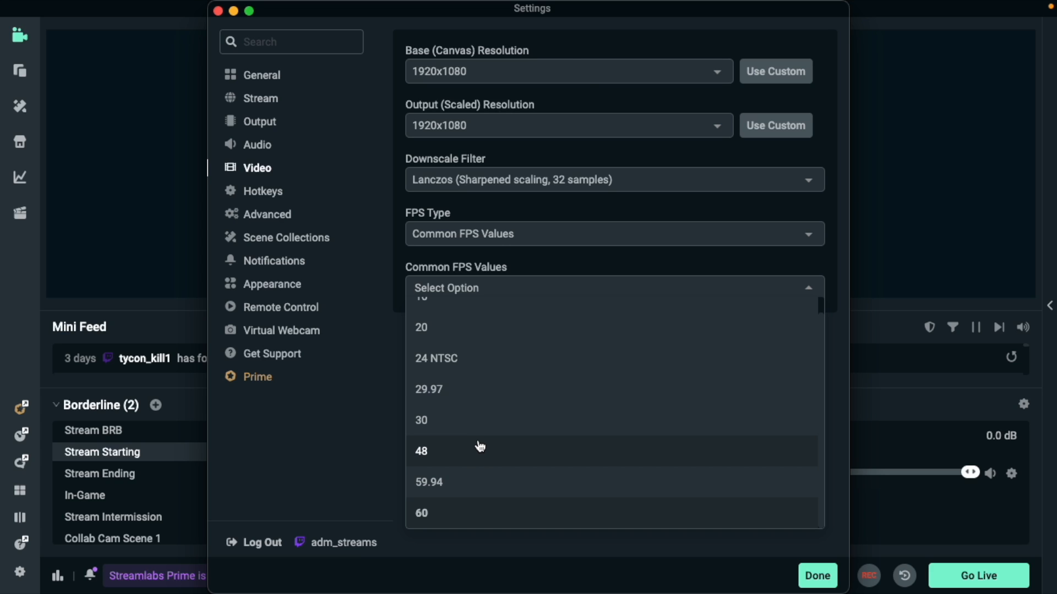
mouse_move(471, 530)
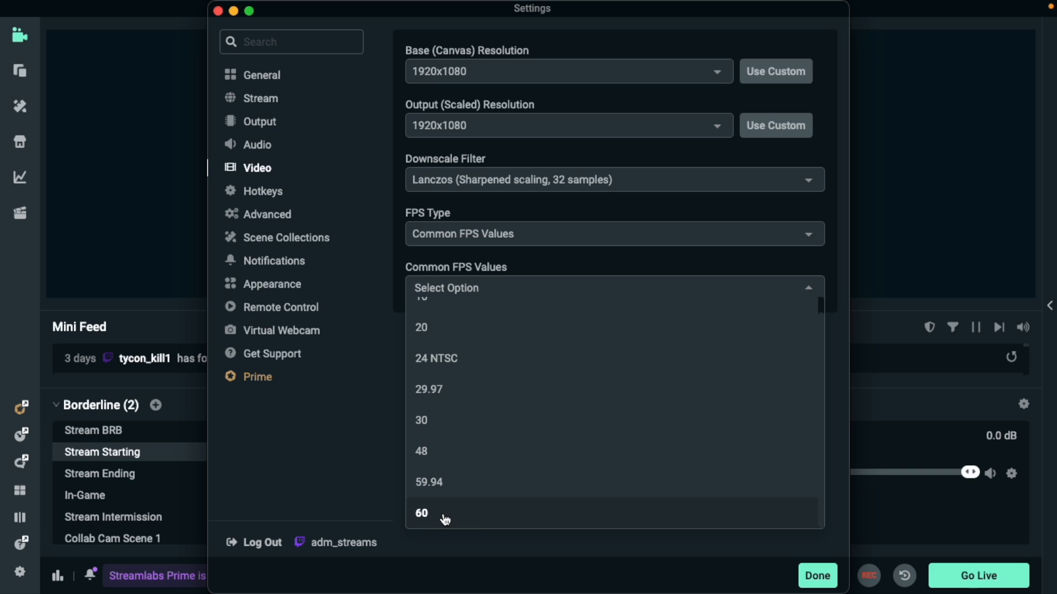
click(422, 513)
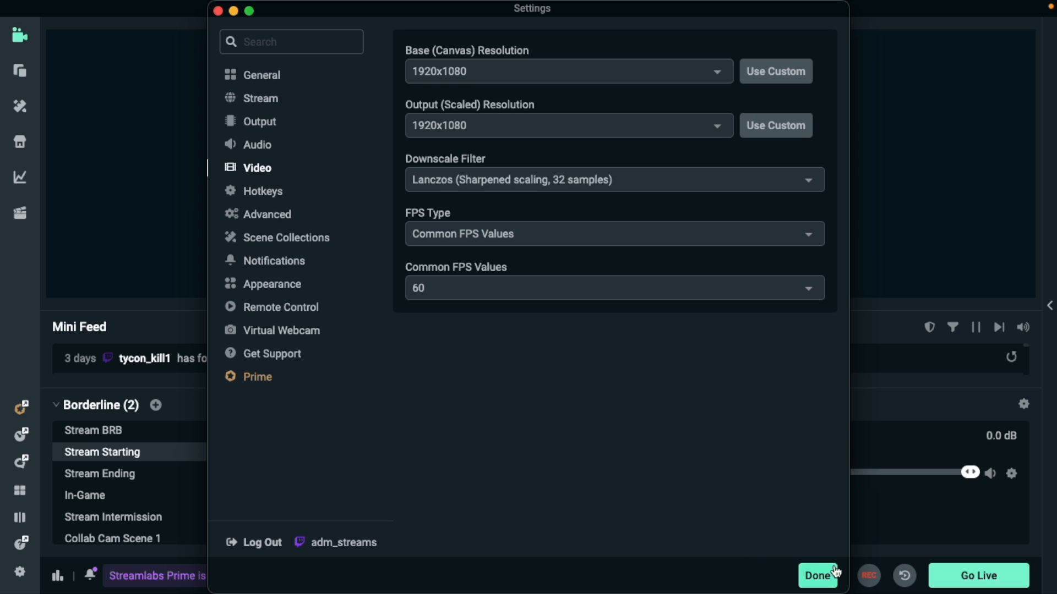
click(818, 576)
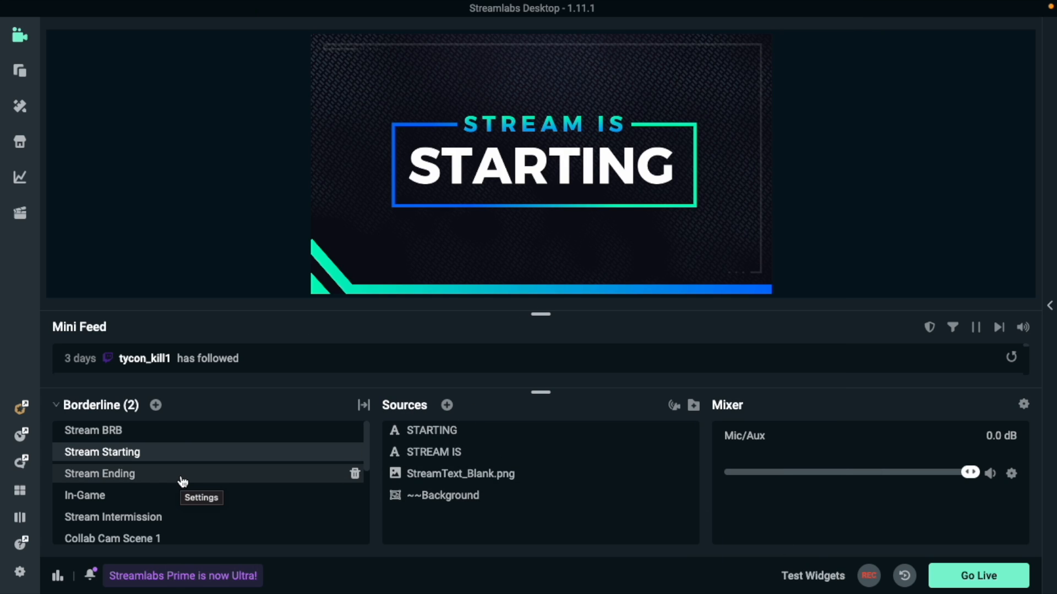